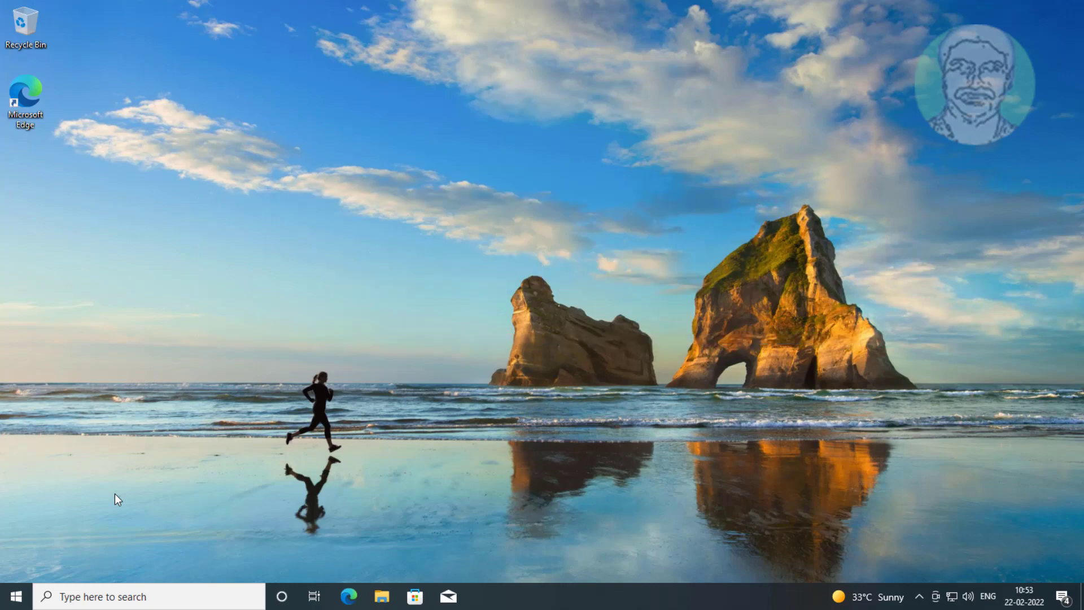
# Step: Reach the Troubleshoot page via Start, Settings, Update & Security
pyautogui.click(14, 596)
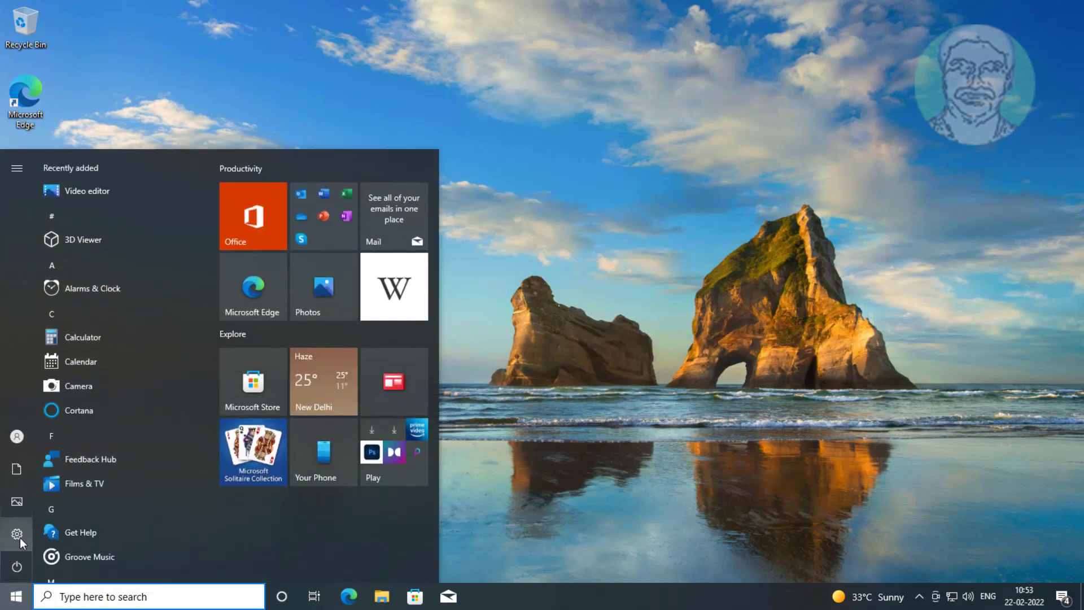
pyautogui.click(17, 532)
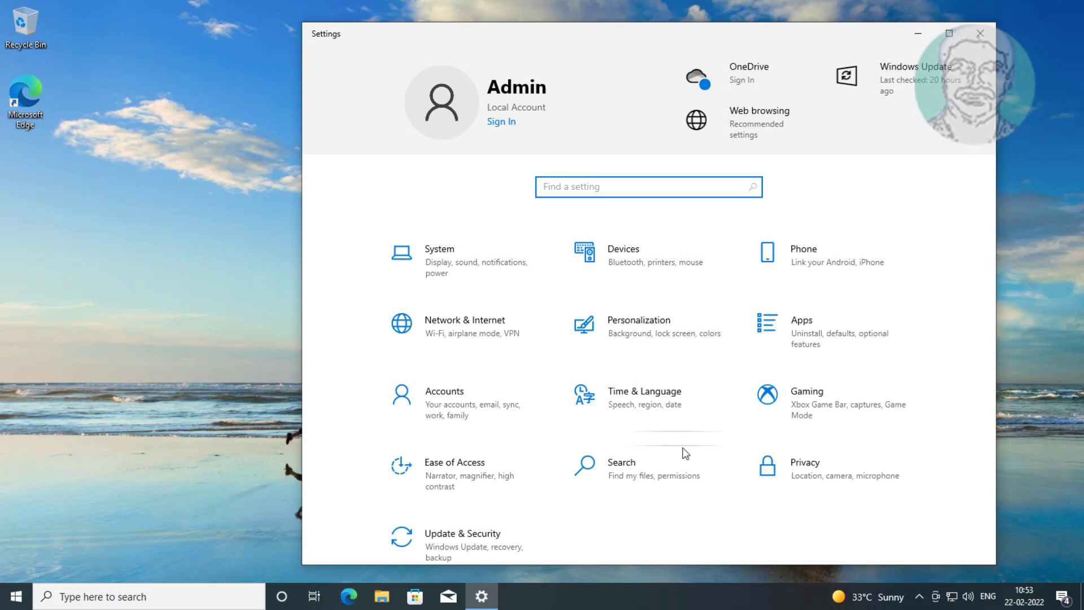
pyautogui.click(463, 533)
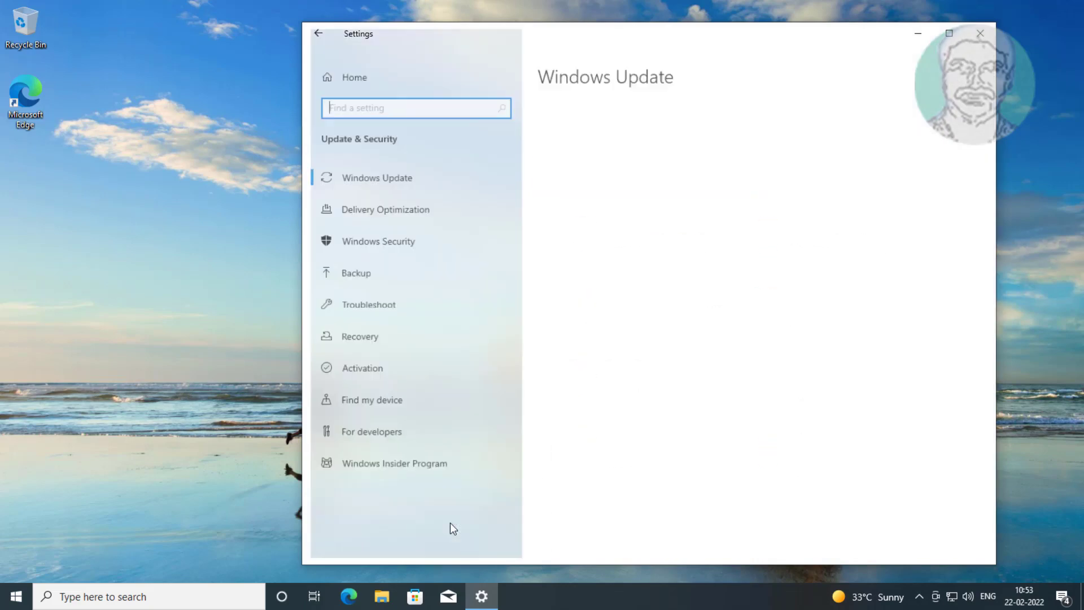
pyautogui.click(368, 303)
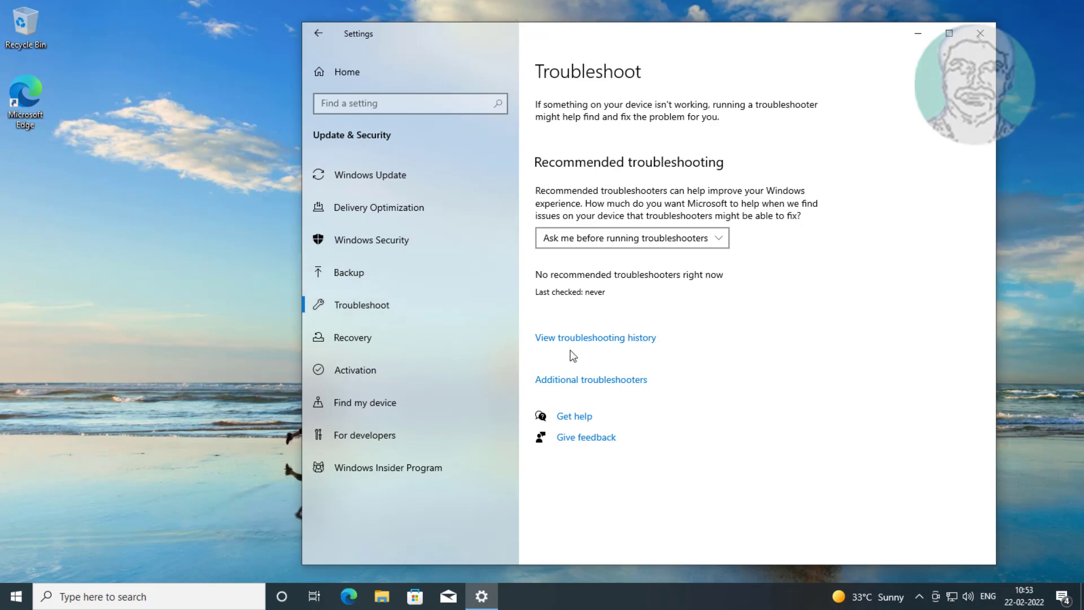
# Step: Start the Windows Store Apps troubleshooter from the additional troubleshooters list
pyautogui.click(591, 380)
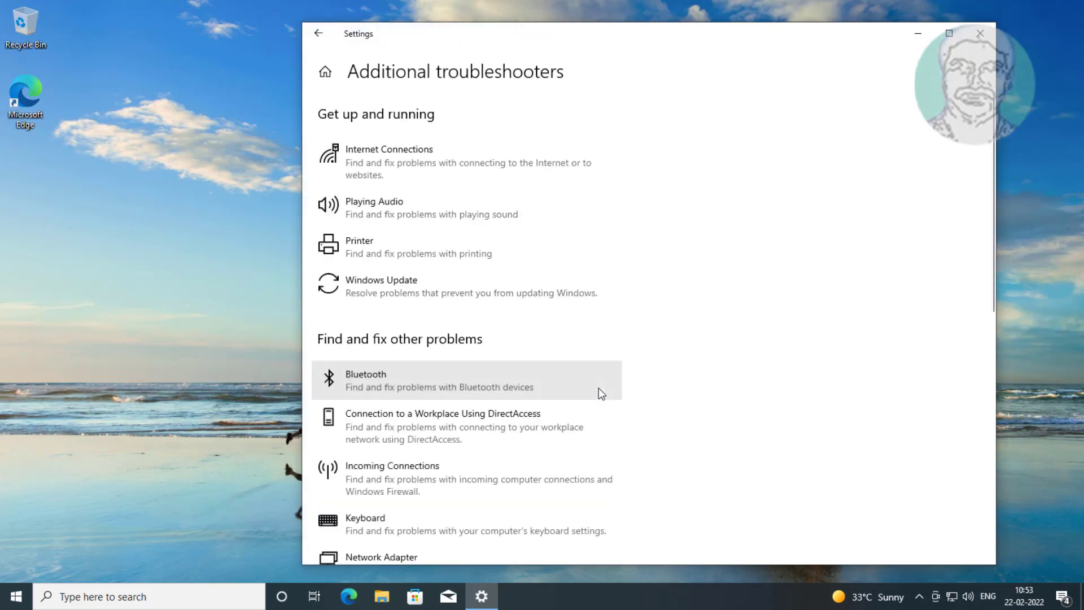
pyautogui.scroll(-3)
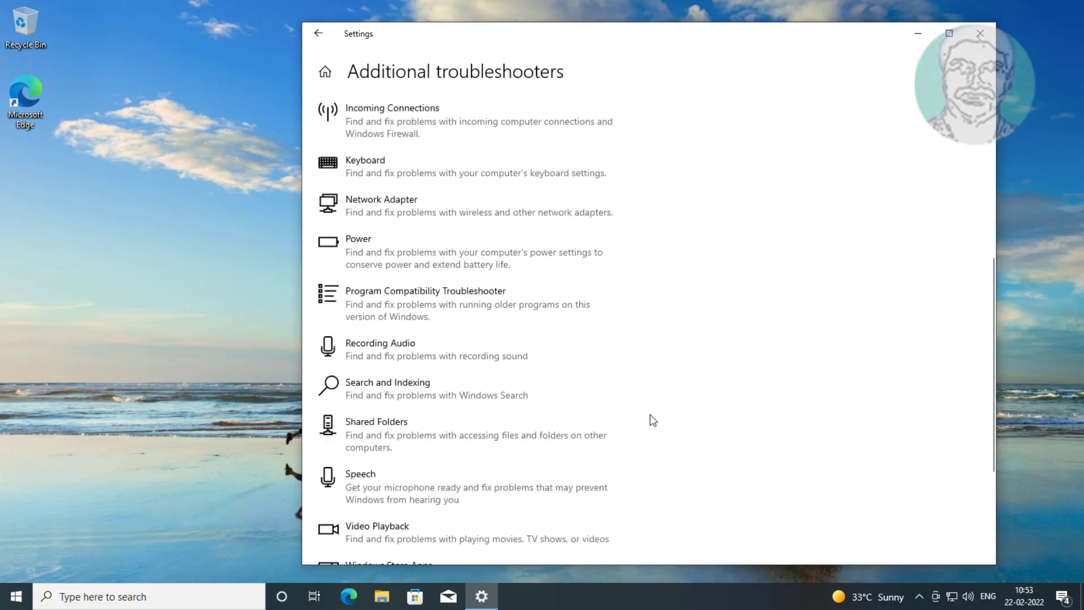
pyautogui.scroll(-3)
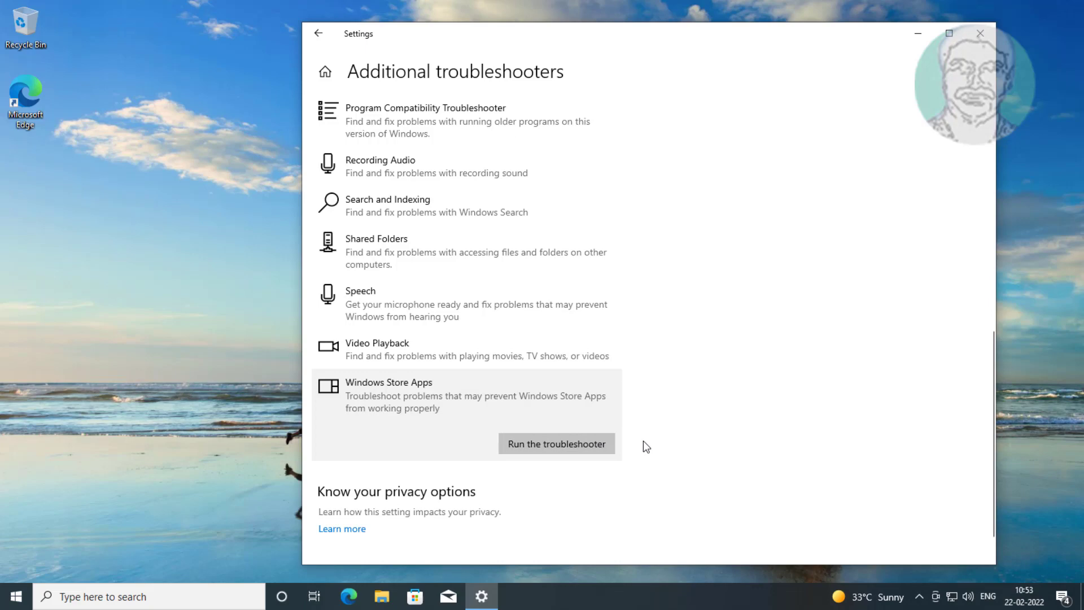
pyautogui.click(556, 443)
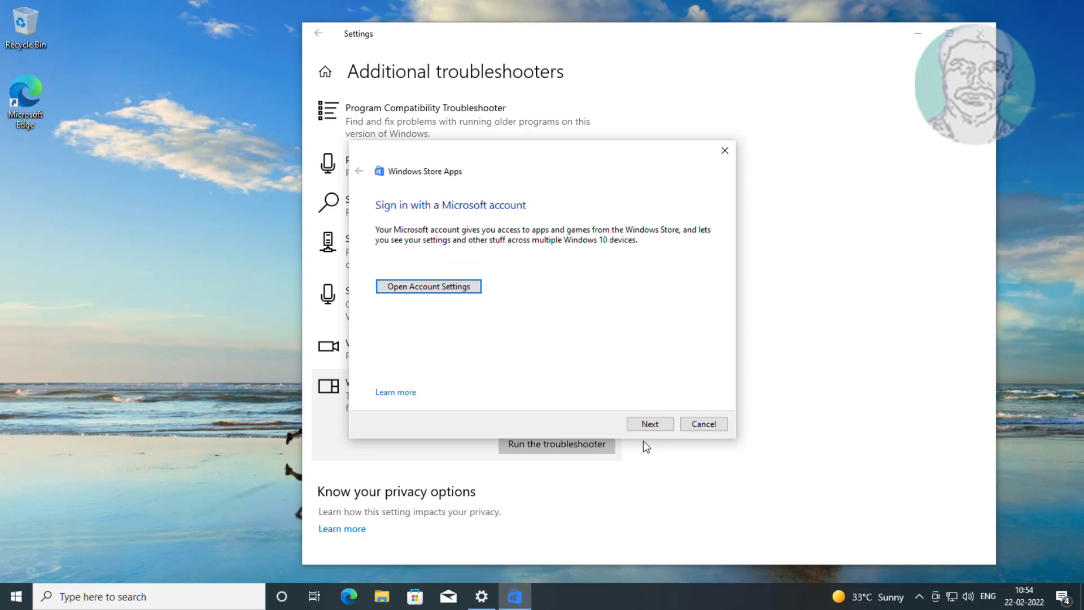
# Step: Skip the Microsoft account sign-in, finish the scan and close the troubleshooter
pyautogui.click(648, 423)
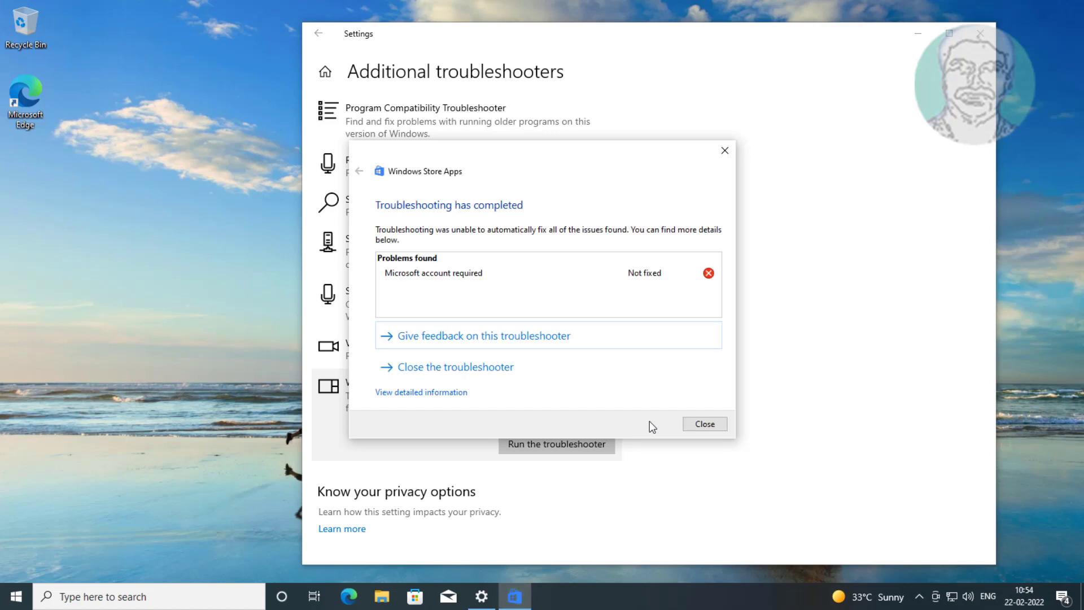
pyautogui.click(703, 423)
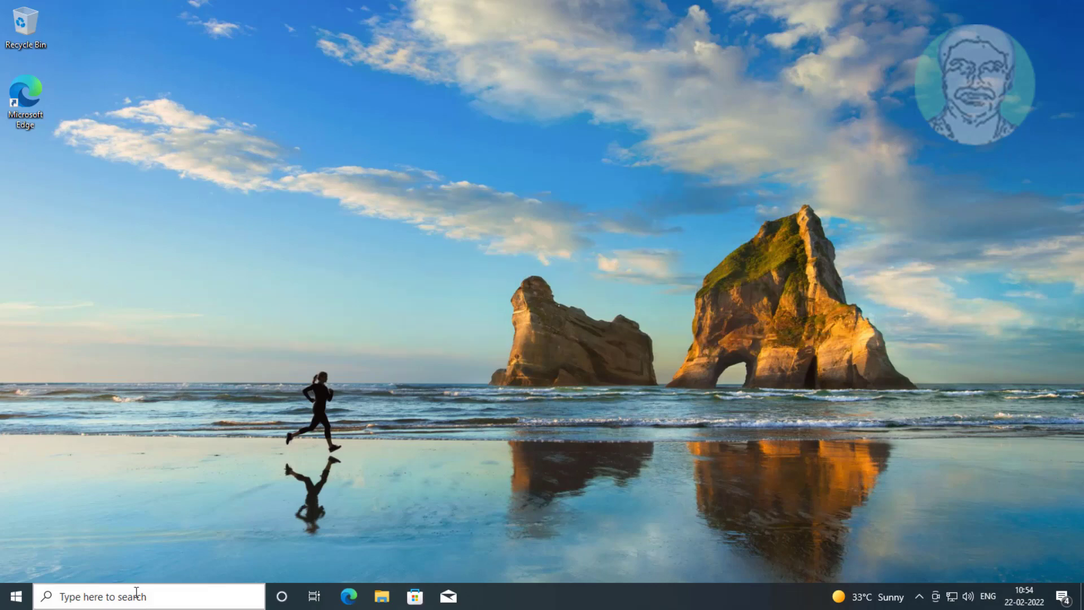
# Step: Launch Services from taskbar search and select Microsoft Store Install Service
pyautogui.write('services')
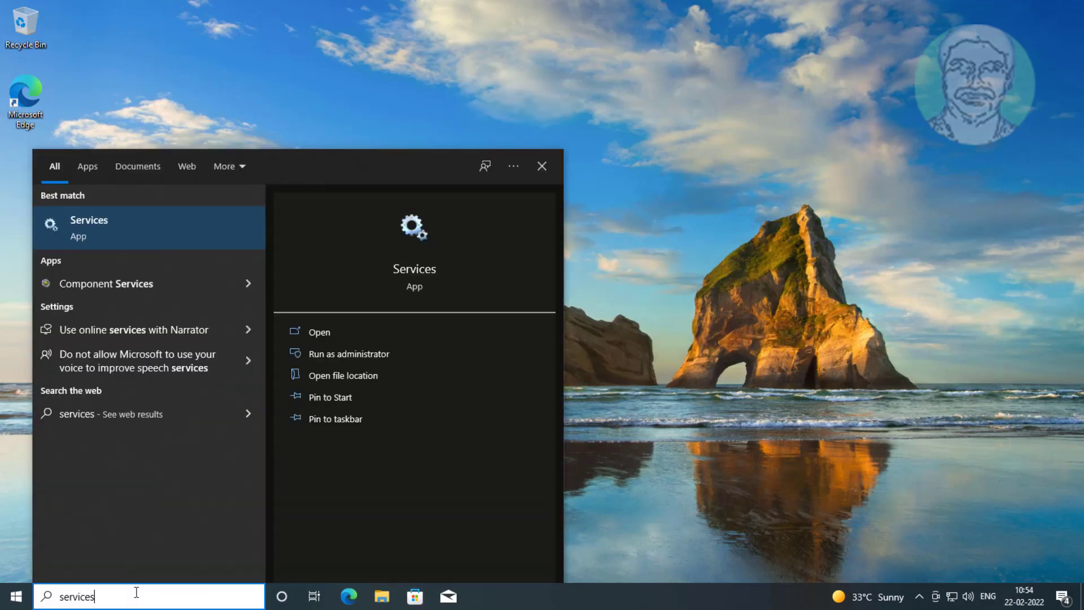
pyautogui.moveTo(162, 228)
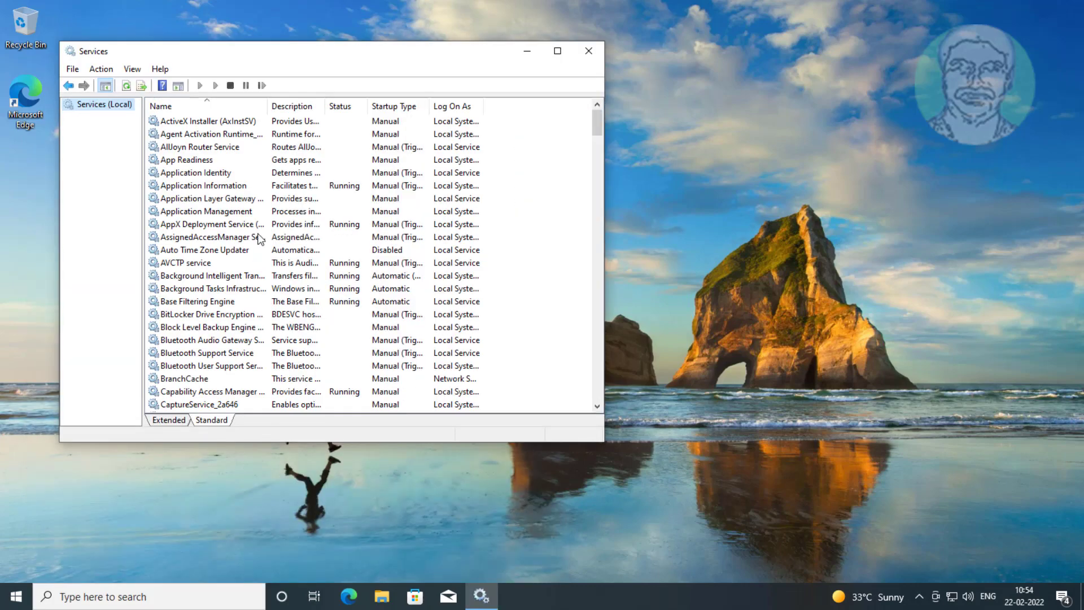
pyautogui.click(228, 276)
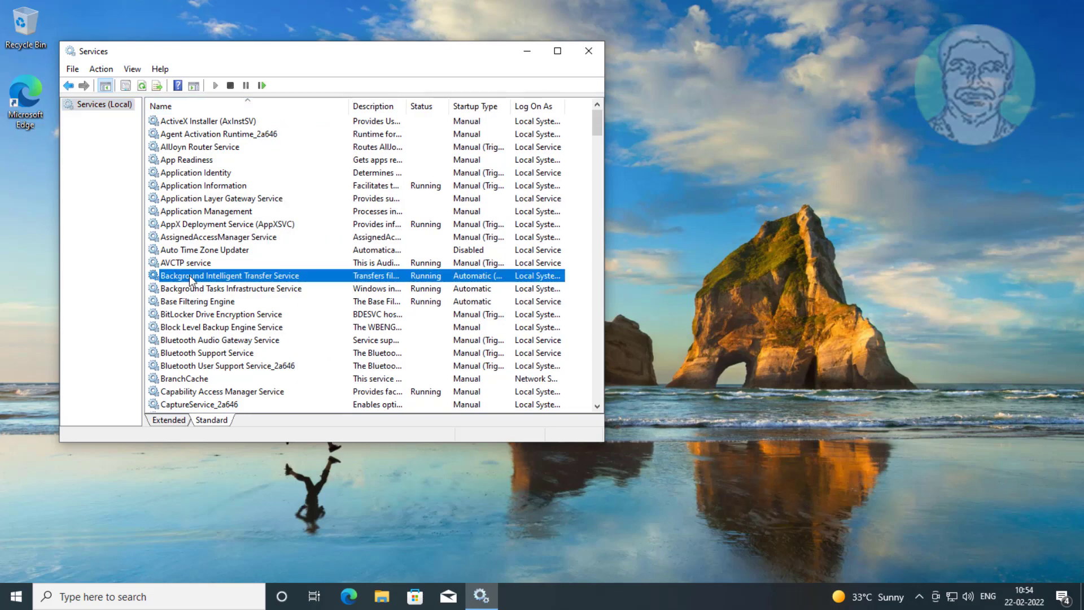
pyautogui.scroll(-3)
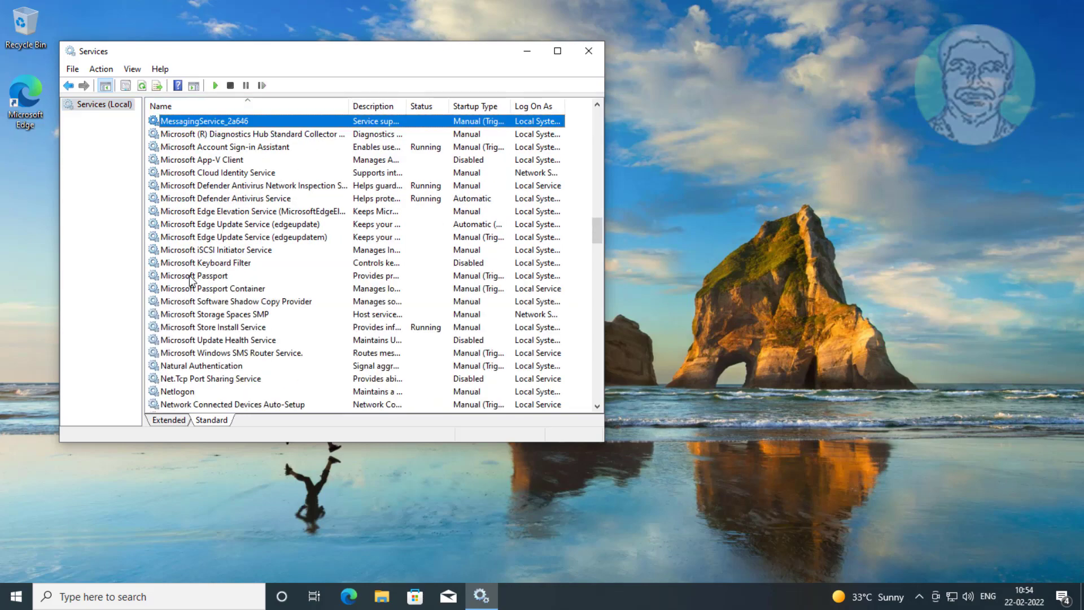
pyautogui.moveTo(291, 335)
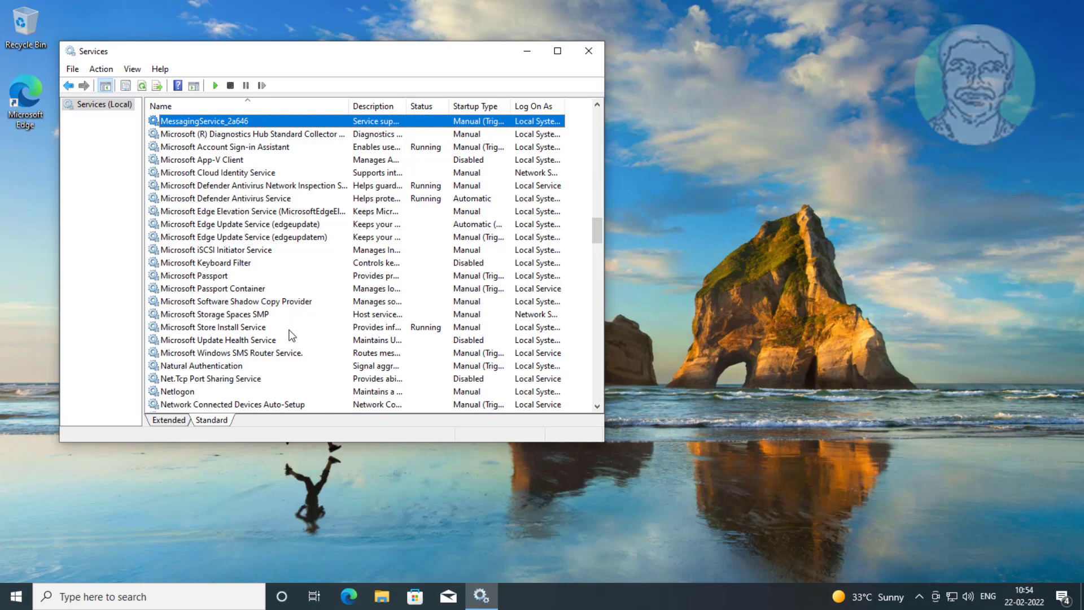
pyautogui.click(213, 327)
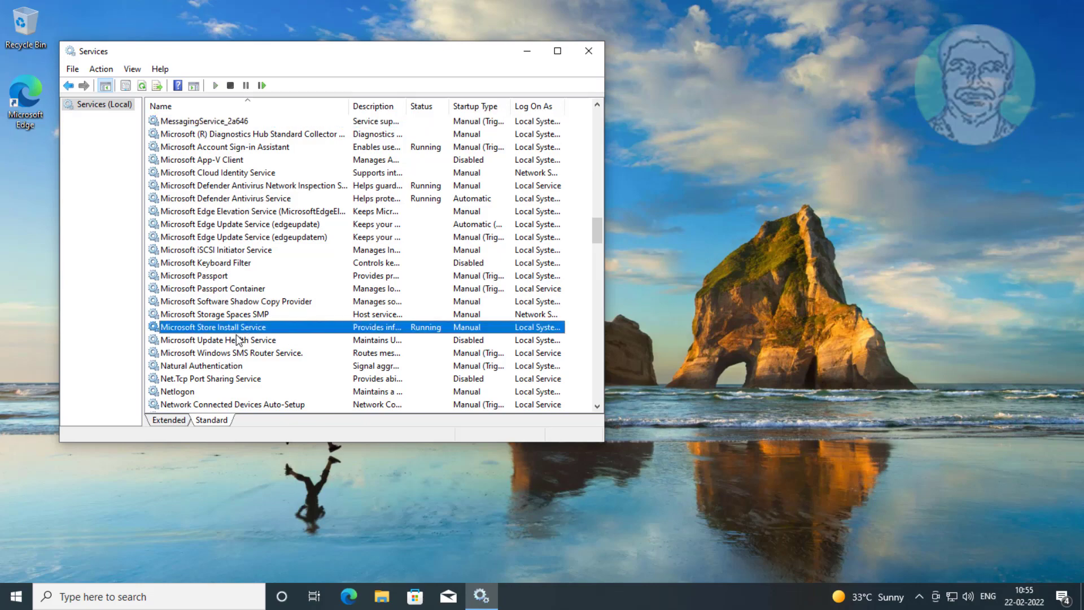
# Step: Give Microsoft Store Install Service Automatic startup and start the service
pyautogui.doubleClick(214, 327)
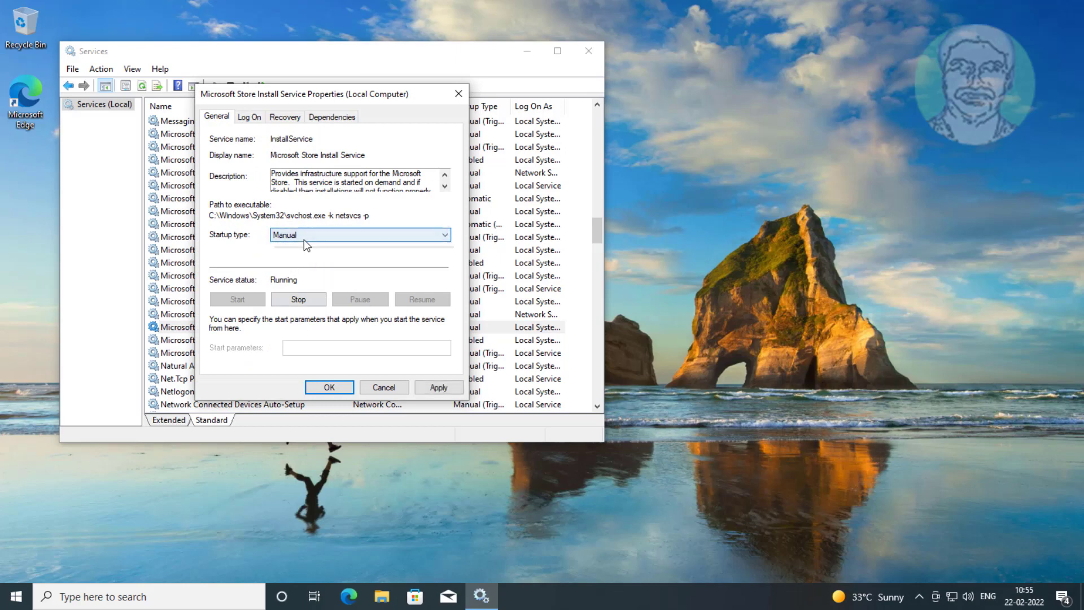
pyautogui.click(359, 235)
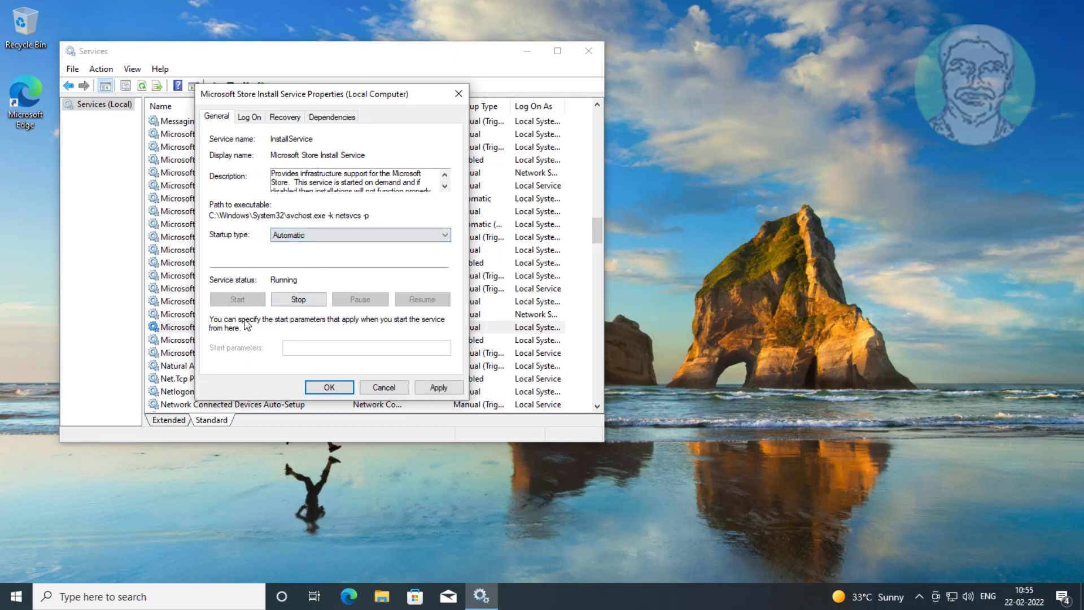
pyautogui.click(329, 387)
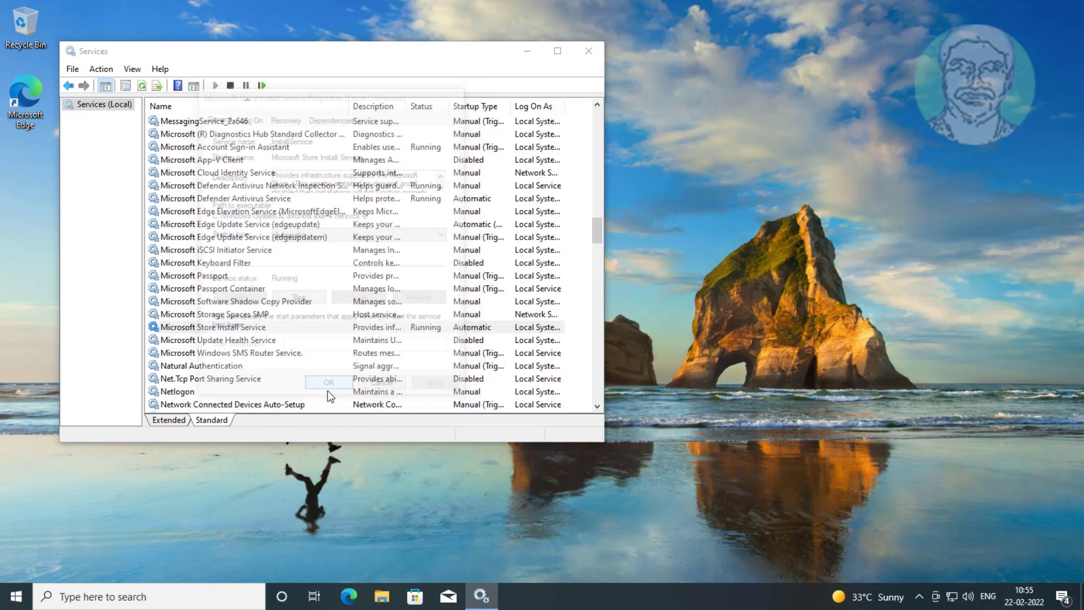
pyautogui.click(261, 85)
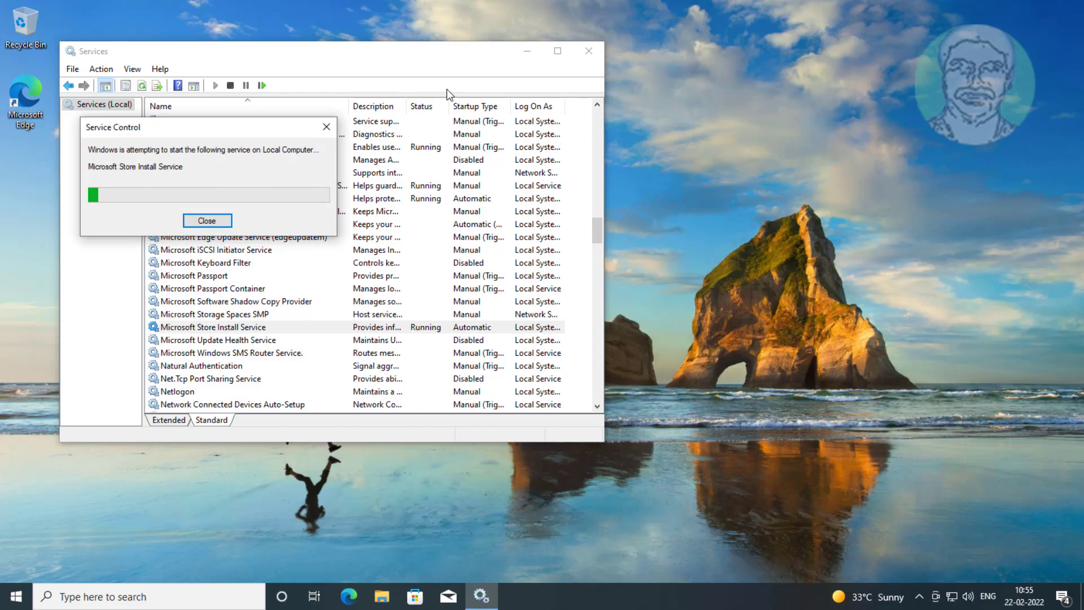
pyautogui.click(207, 220)
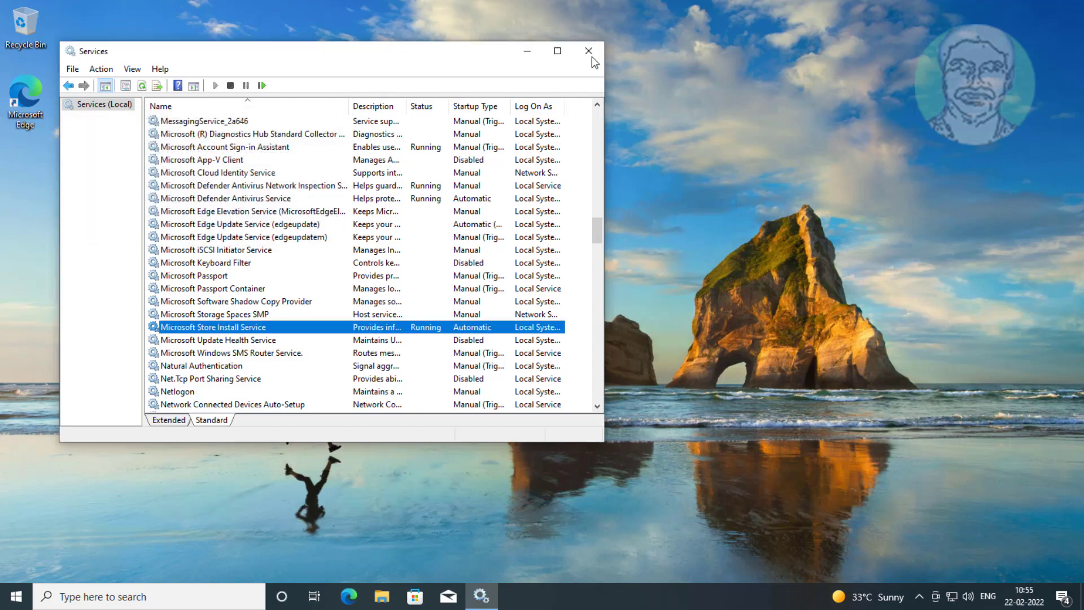
# Step: Reopen Services via search and scroll down to Windows License Manager Service
pyautogui.write('s')
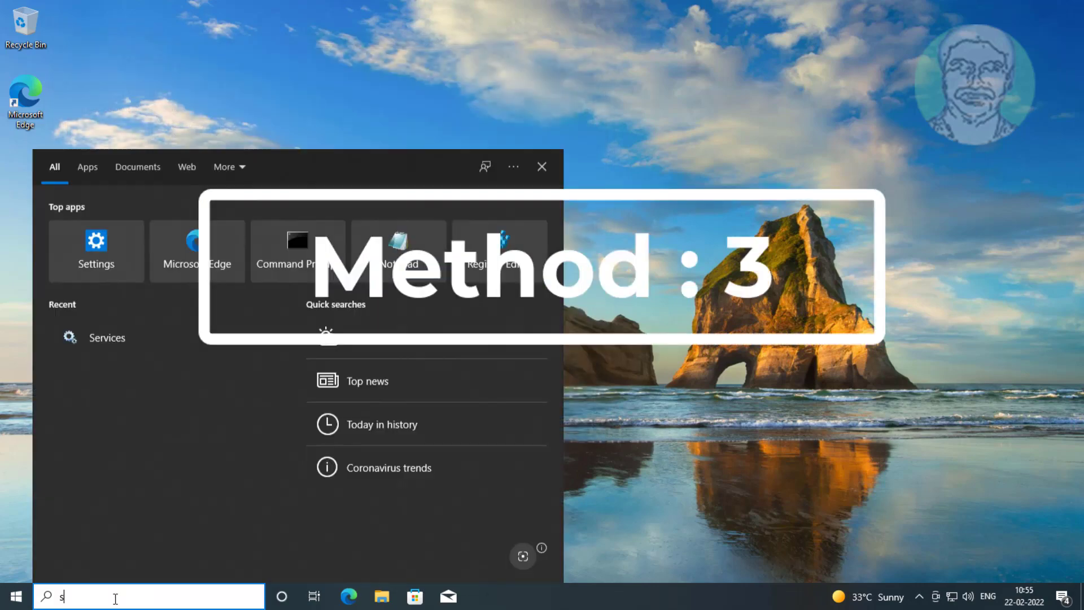
pyautogui.write('ervice')
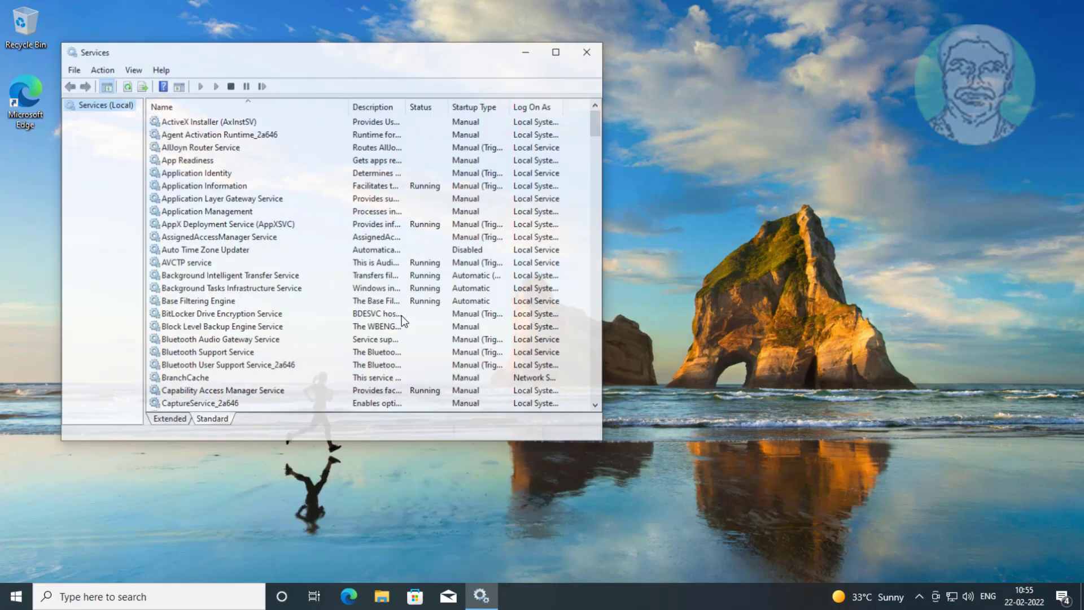
pyautogui.scroll(-3)
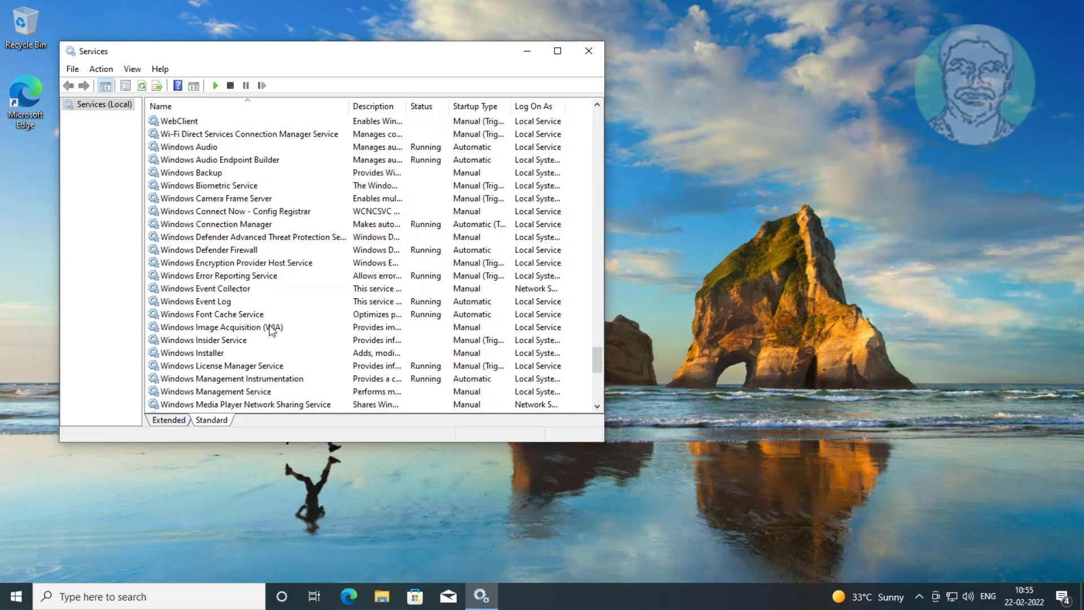
pyautogui.scroll(-3)
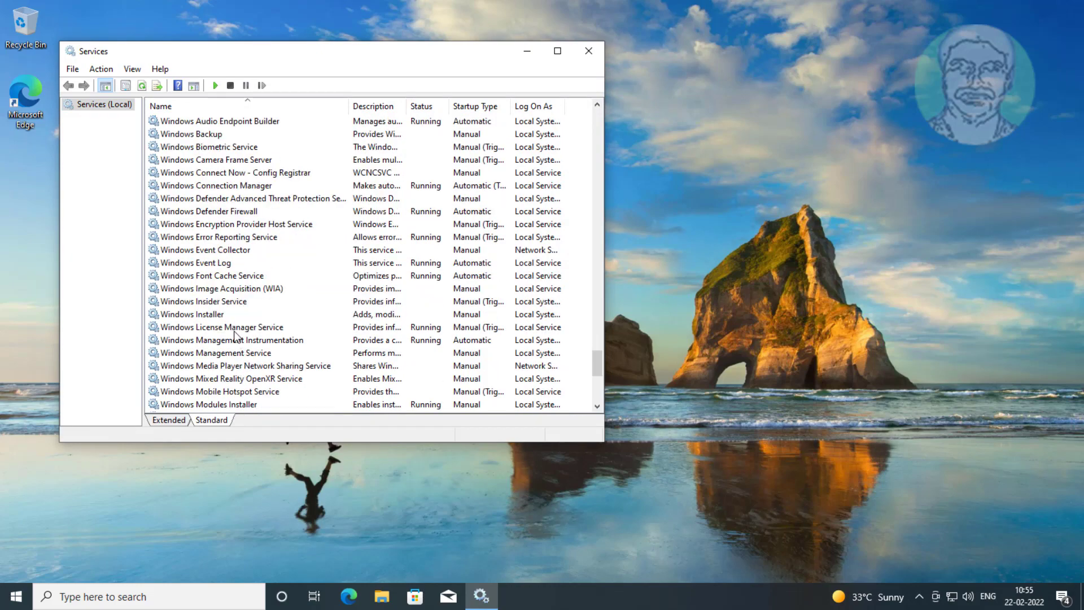
# Step: Restart Windows License Manager Service from its properties and close Services
pyautogui.doubleClick(222, 327)
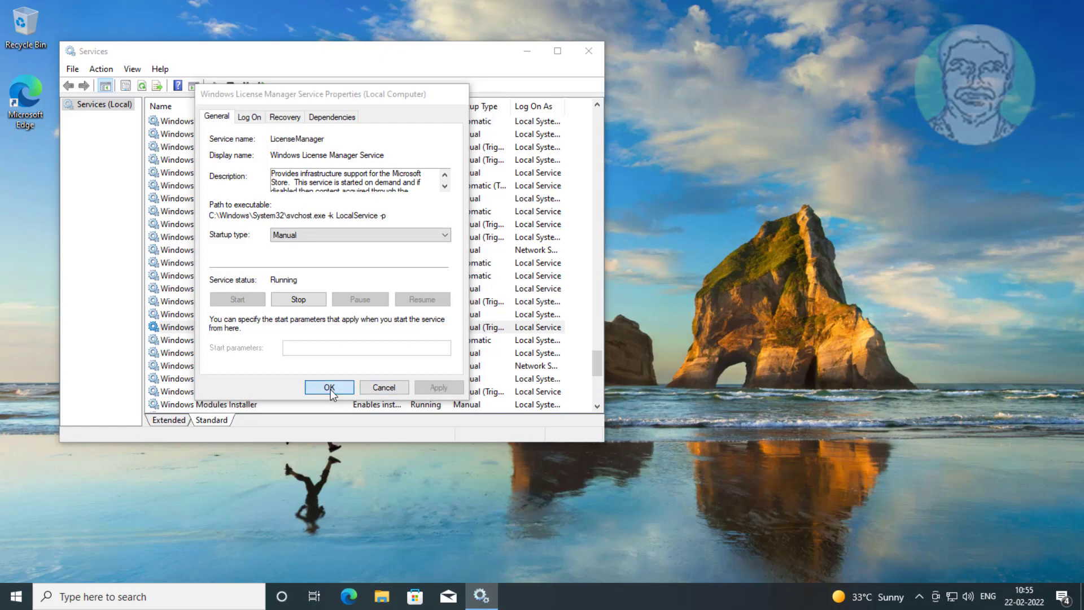
pyautogui.click(328, 388)
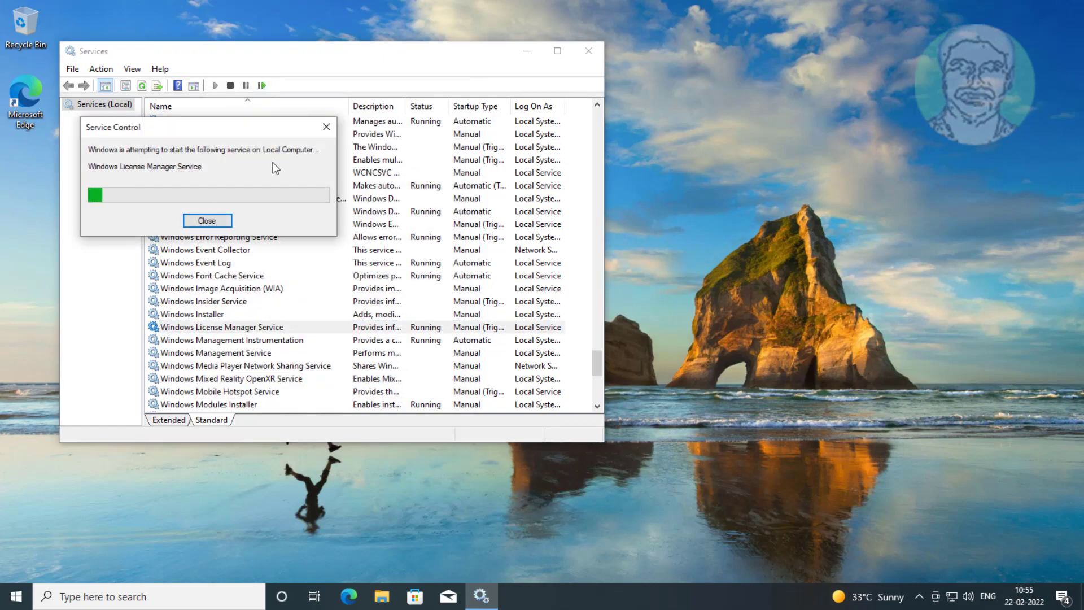
pyautogui.click(207, 221)
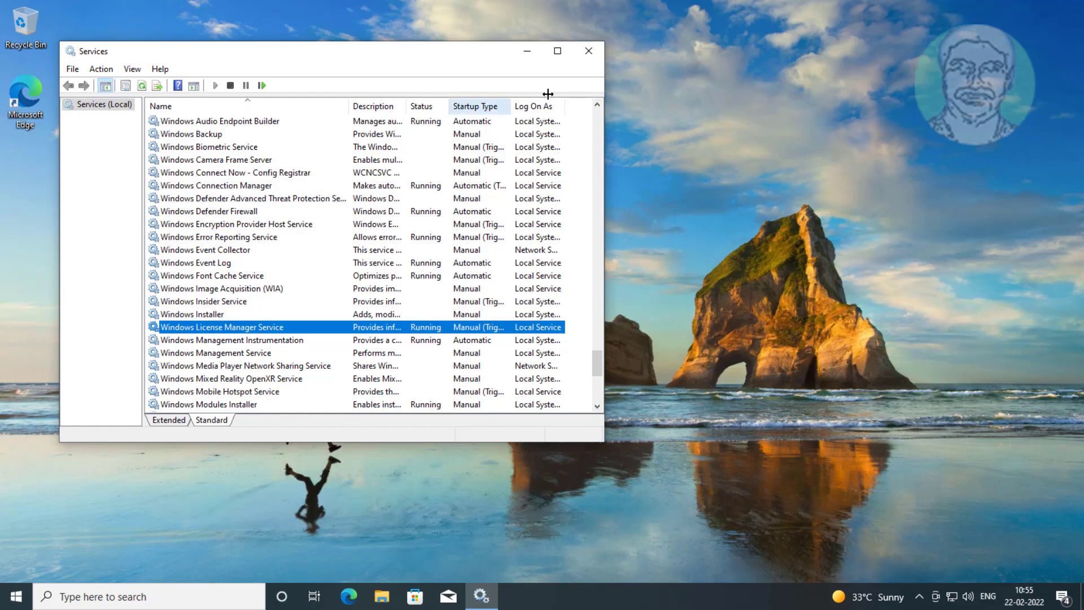
pyautogui.click(588, 51)
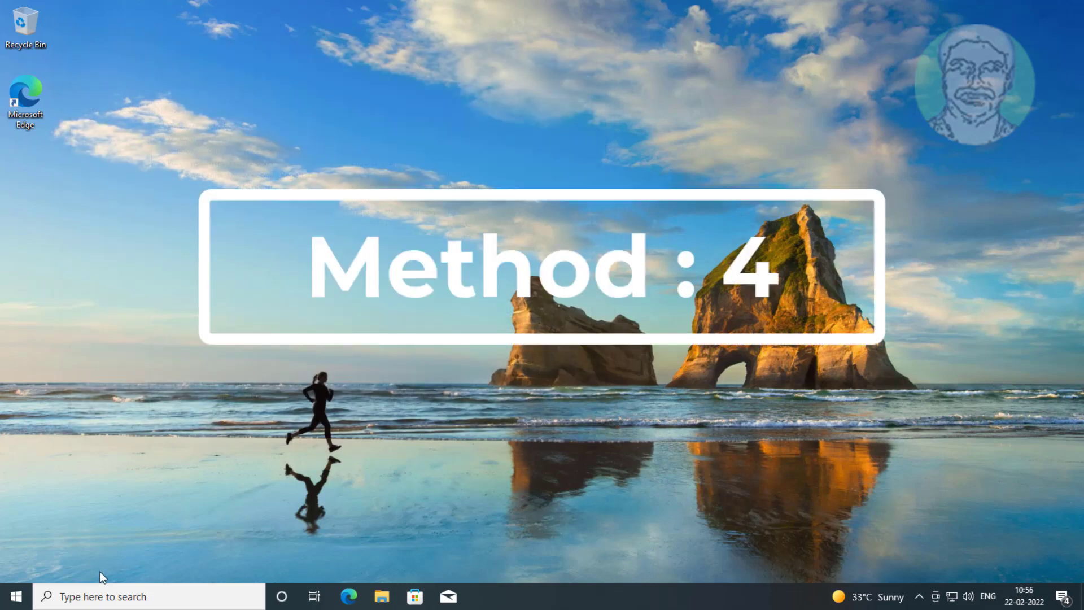
# Step: Reach Microsoft Store's Advanced options page in Settings Apps via search 'st'
pyautogui.click(14, 596)
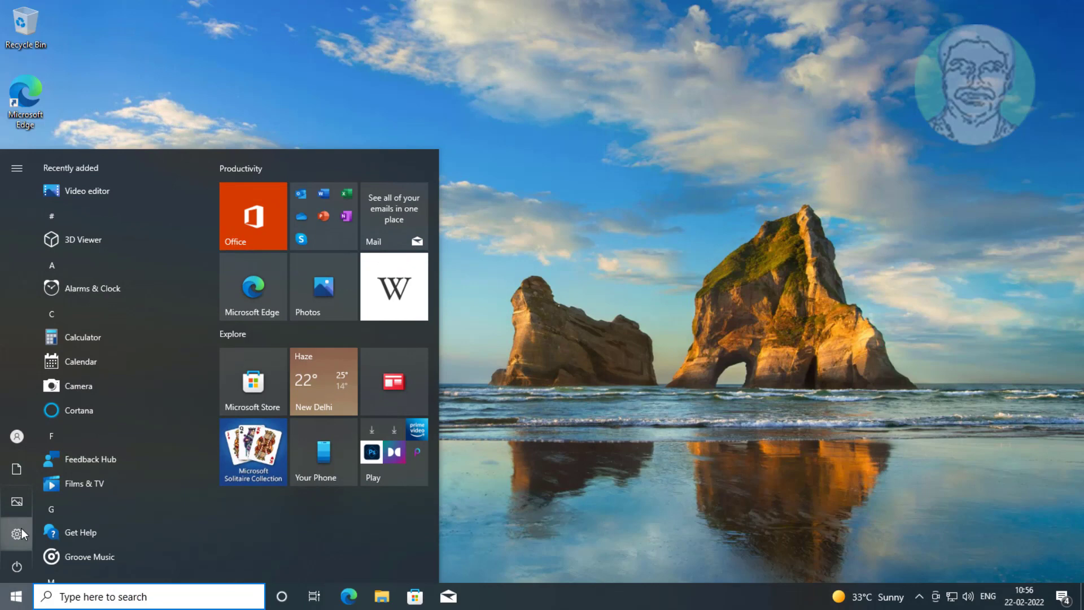
pyautogui.click(17, 533)
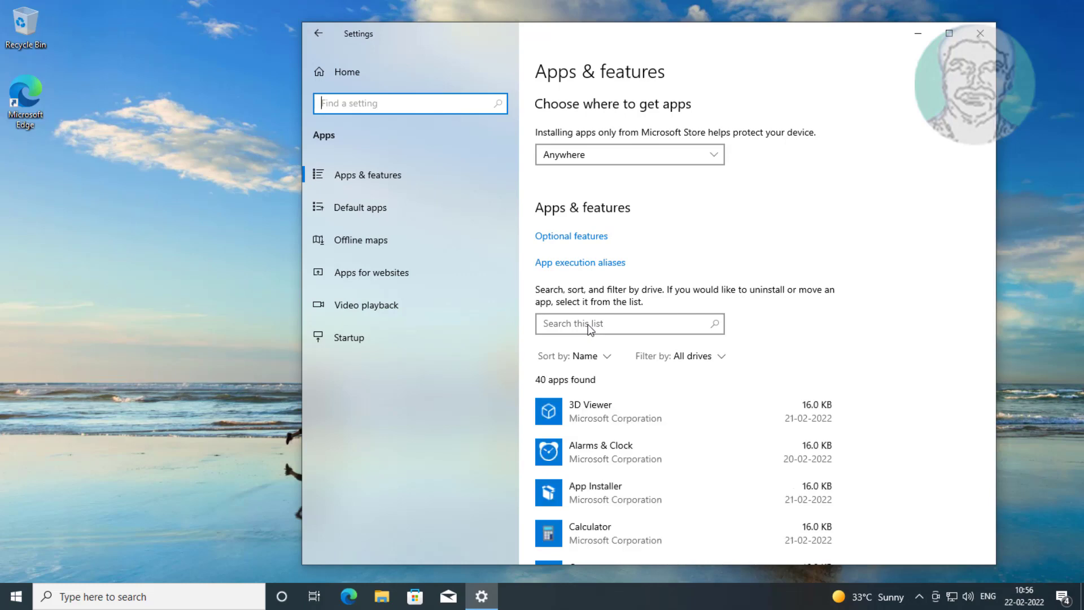
pyautogui.write('store')
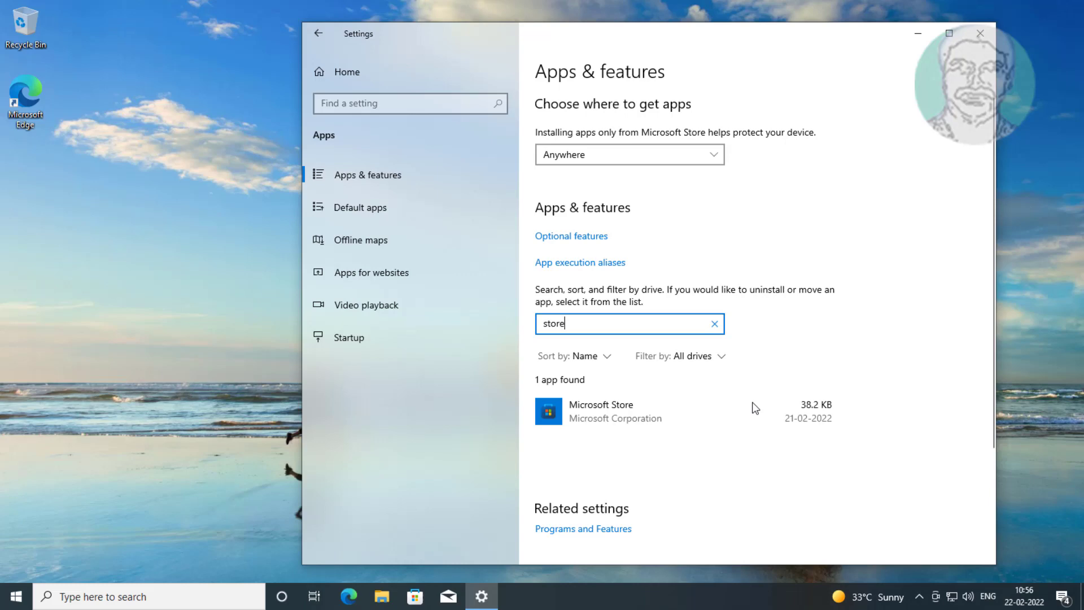
pyautogui.click(614, 411)
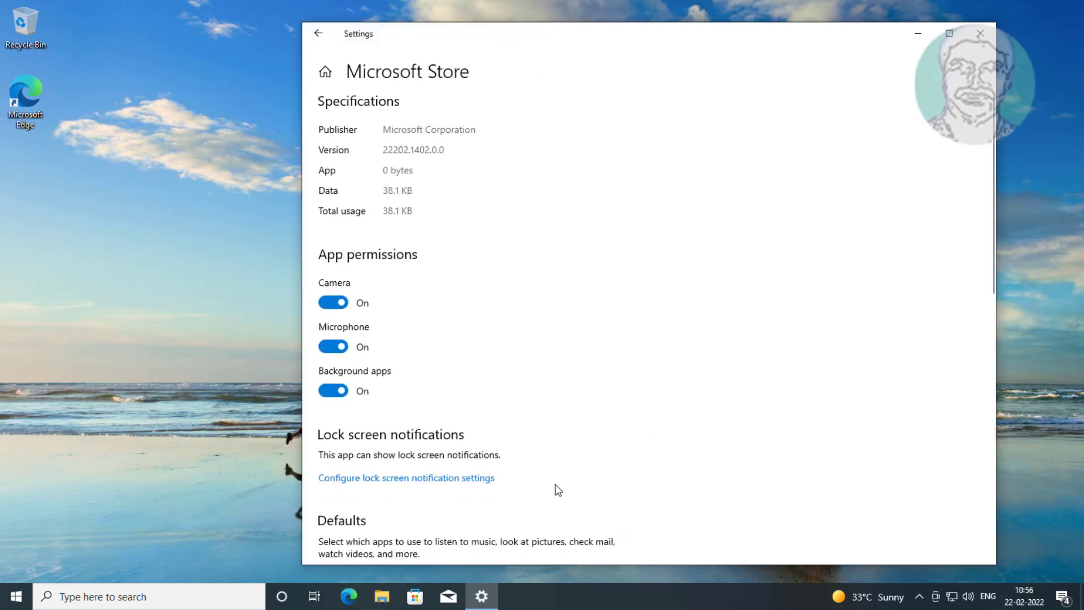
# Step: Repair and reset the Microsoft Store app, then close Settings
pyautogui.scroll(-3)
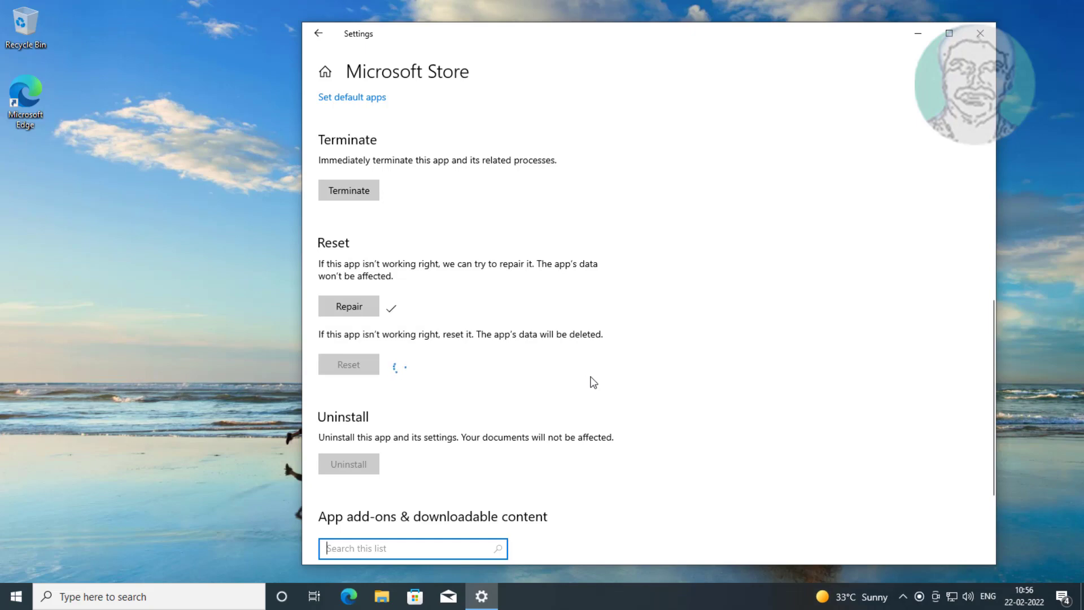
pyautogui.click(348, 364)
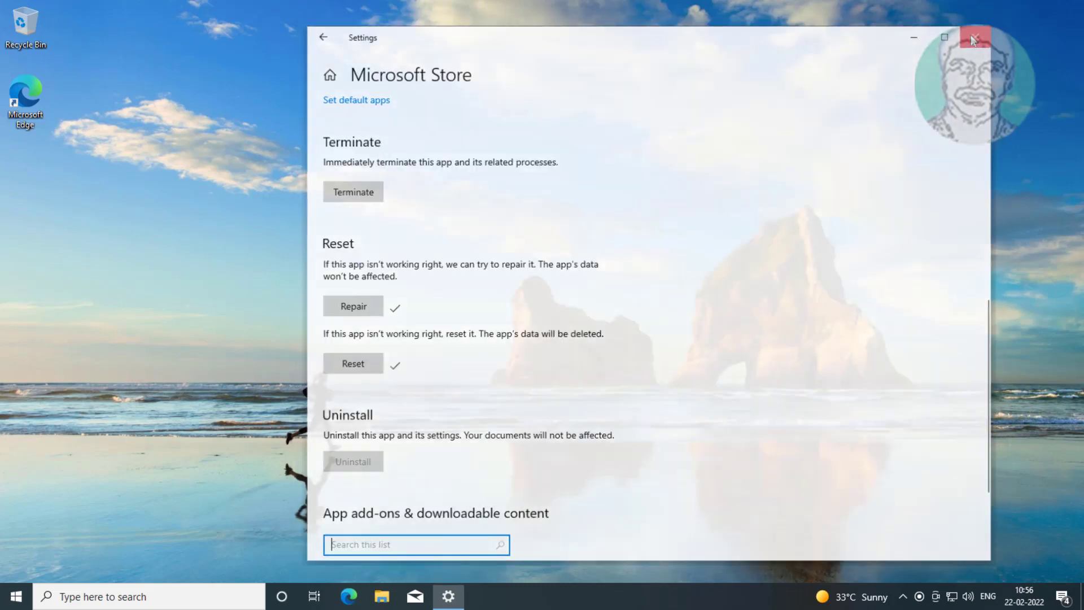
pyautogui.click(974, 37)
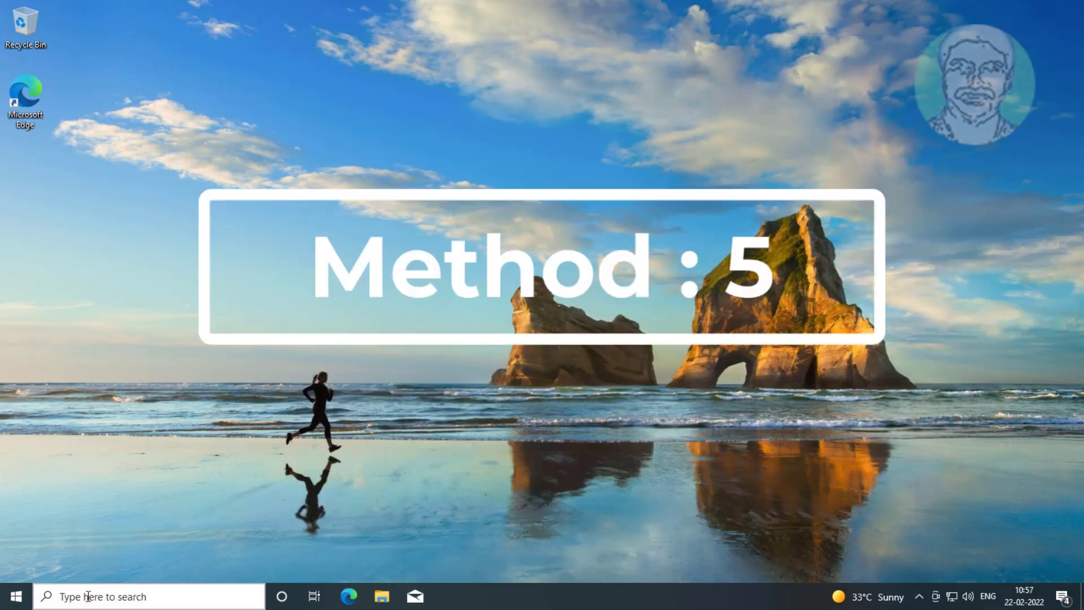
# Step: Launch Windows PowerShell as administrator from search, accepting the UAC prompt
pyautogui.write('powershell')
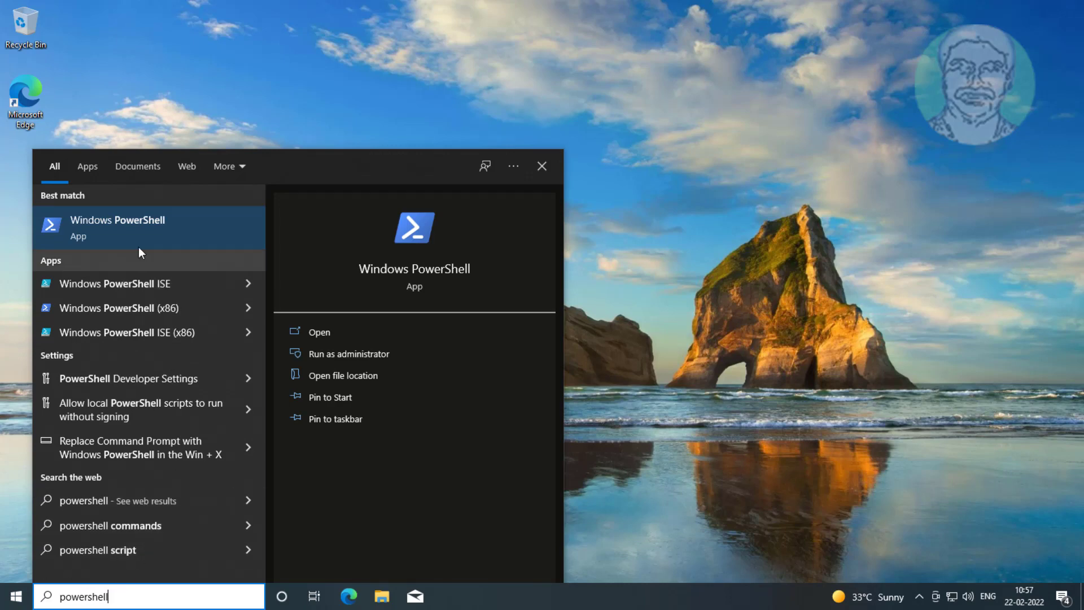
pyautogui.moveTo(683, 319)
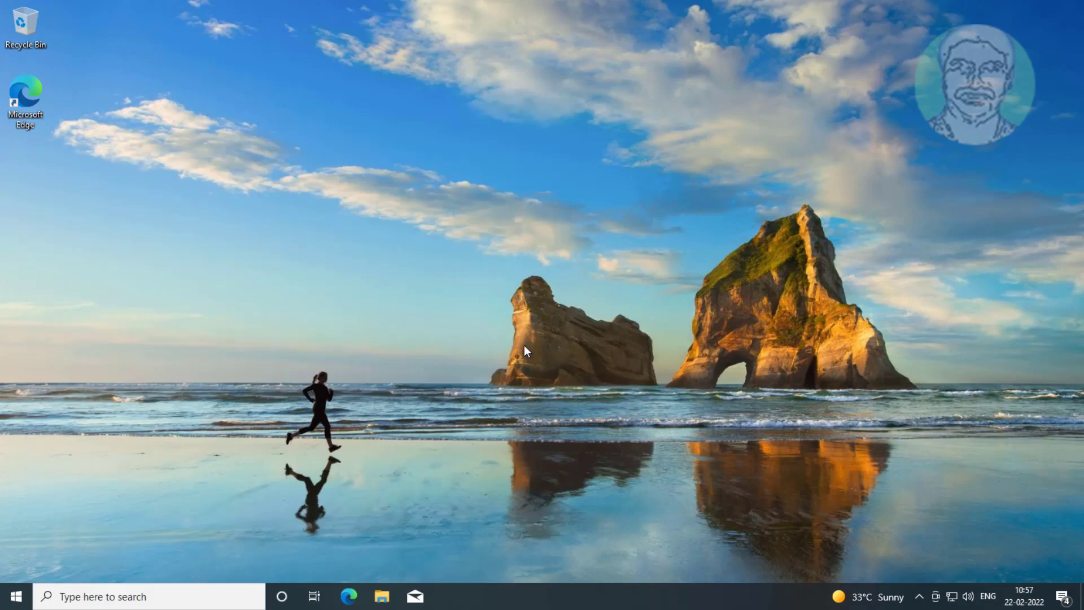
pyautogui.moveTo(476, 387)
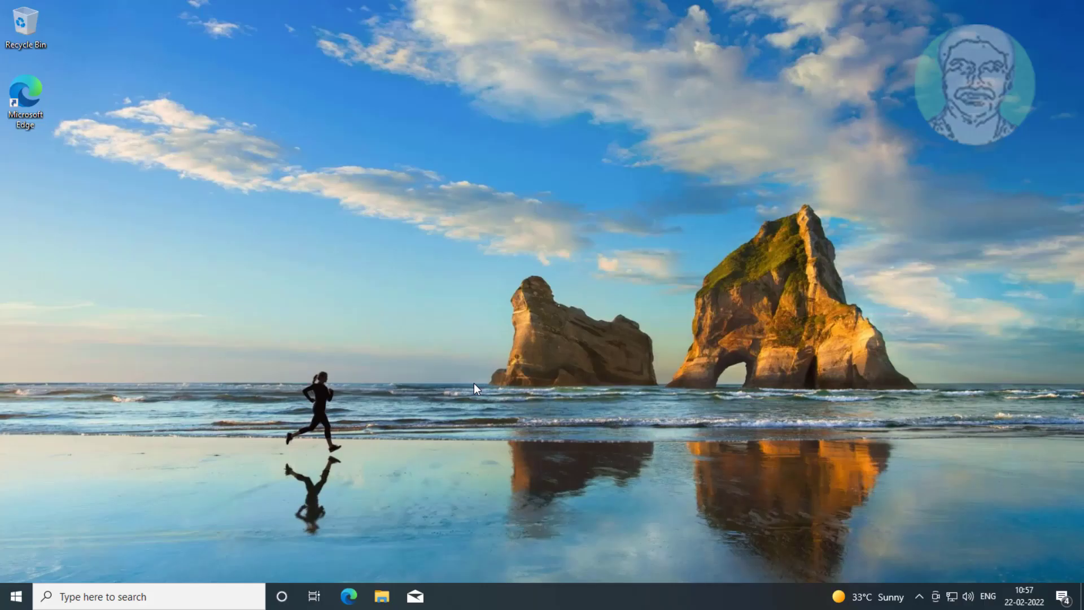
pyautogui.click(448, 596)
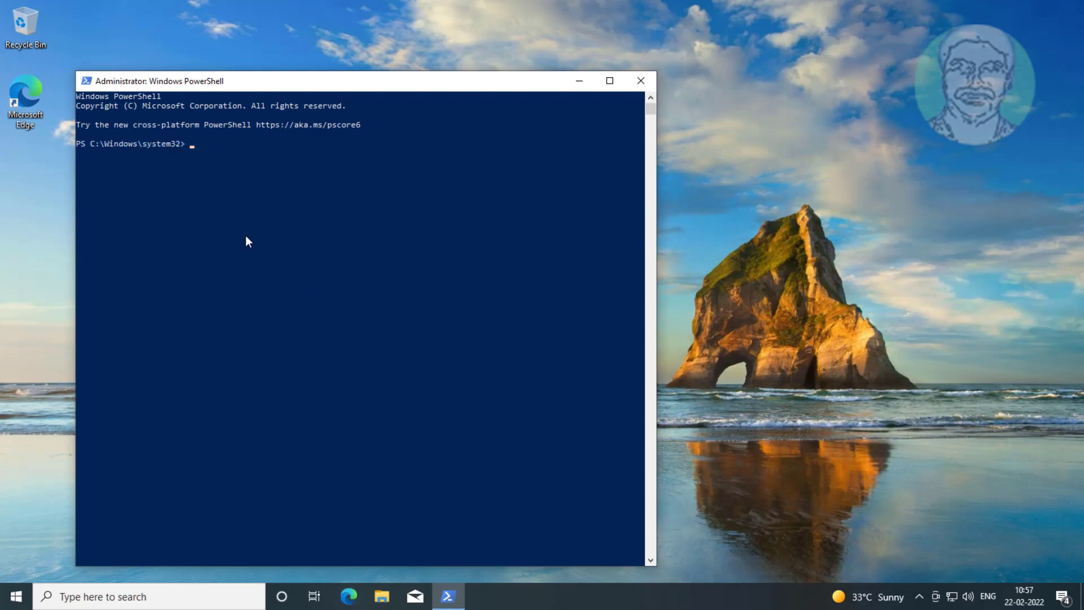
# Step: Run remove-appxpackage and the -AllUsers Add-AppxPackage re-register commands for WindowsStore, then exit
pyautogui.write('get-appxpackage *WindowsStore* | remove-appxpackage')
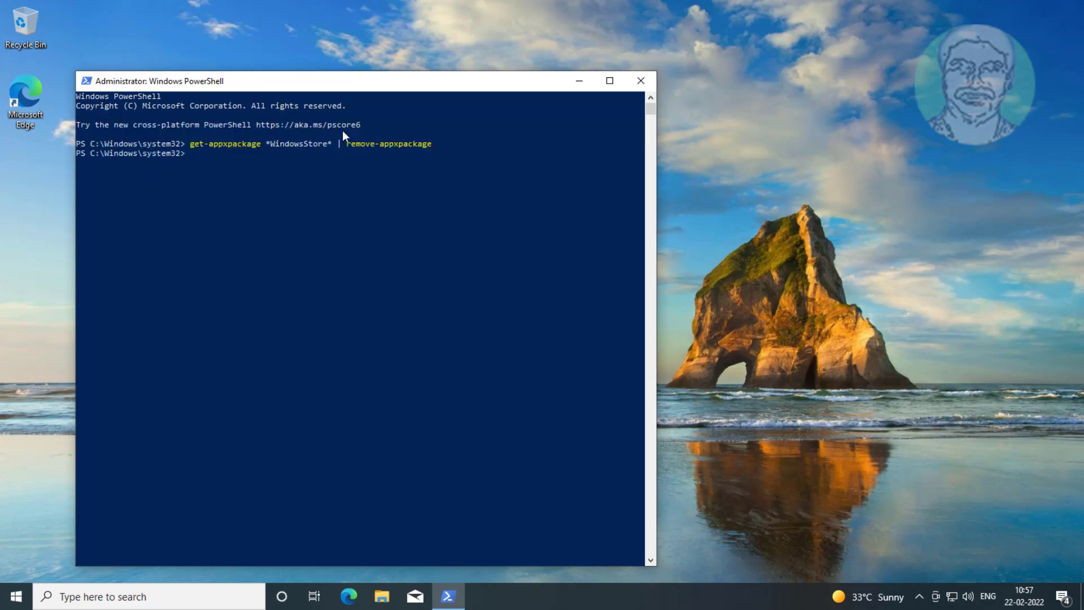
pyautogui.write('Get-AppXPackage *WindowsStore* -AllUsers | Foreach {Add-AppxPackage -DisableDevelopmentMode -Register "$($_.InstallLocation)\\AppXManifest.xml"}')
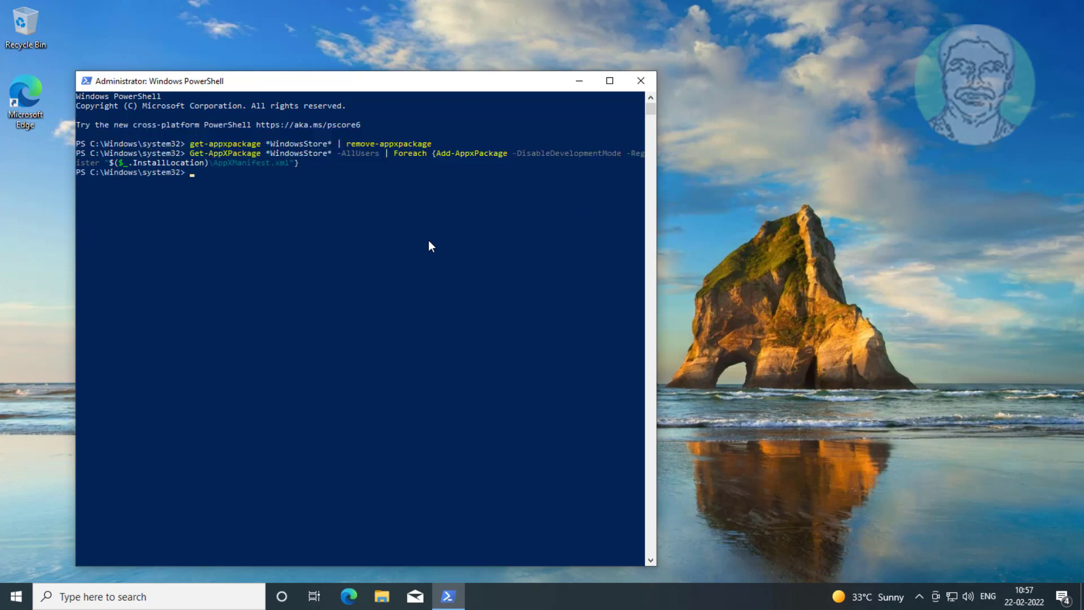
pyautogui.write('ex')
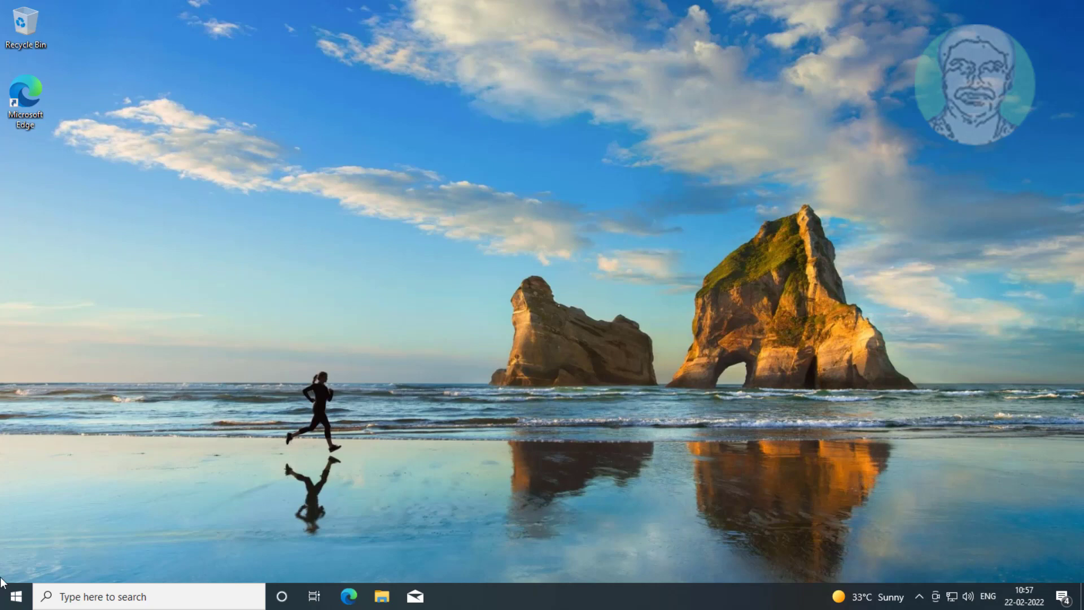
# Step: Restart the PC from the Start menu's Power options, then launch Microsoft Edge from the taskbar
pyautogui.click(14, 596)
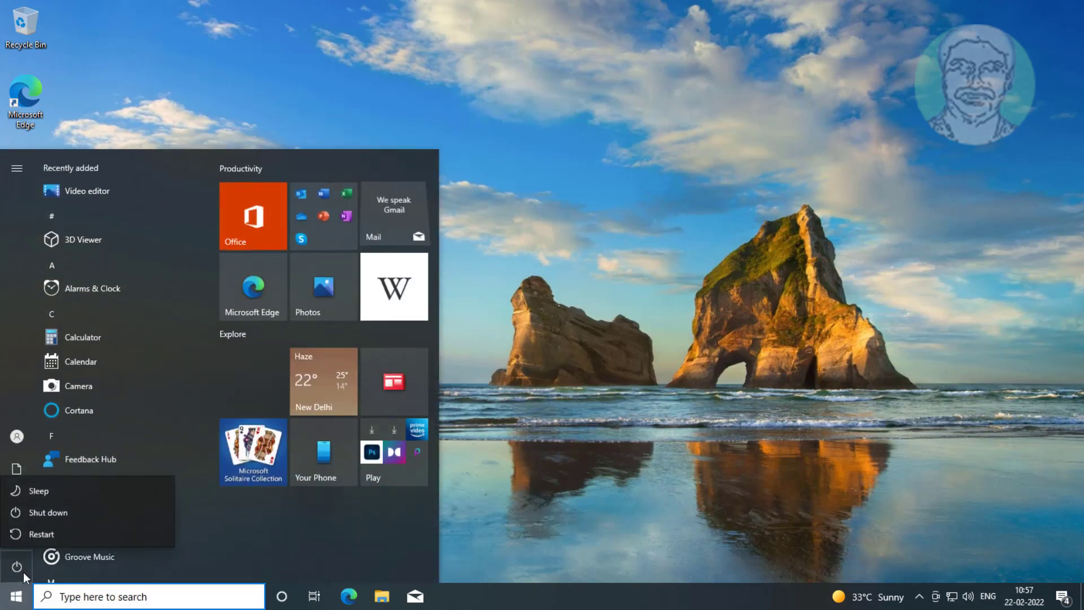
pyautogui.click(43, 533)
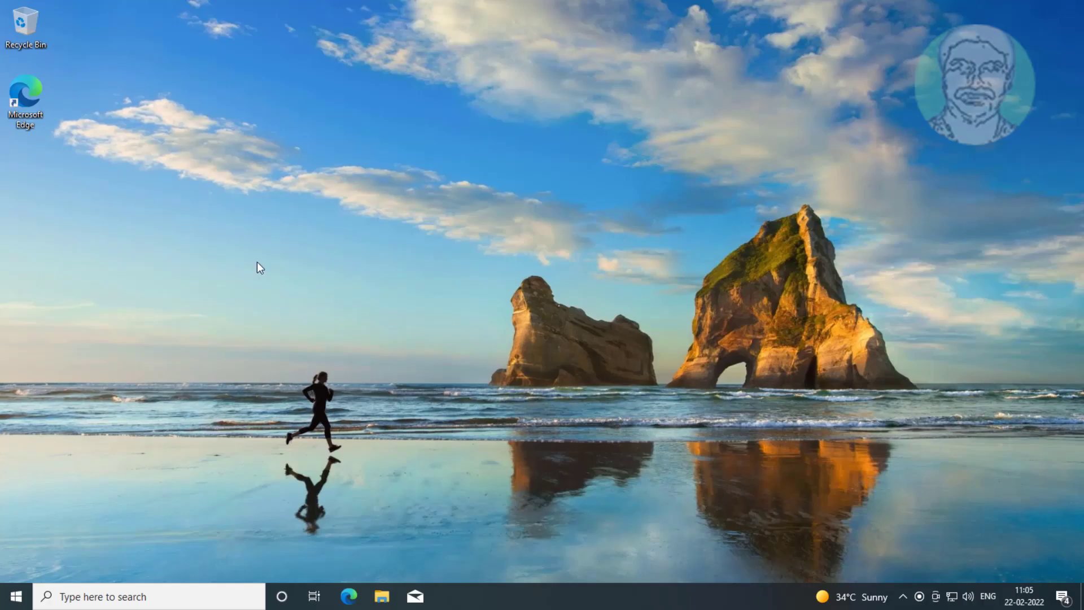
pyautogui.click(349, 596)
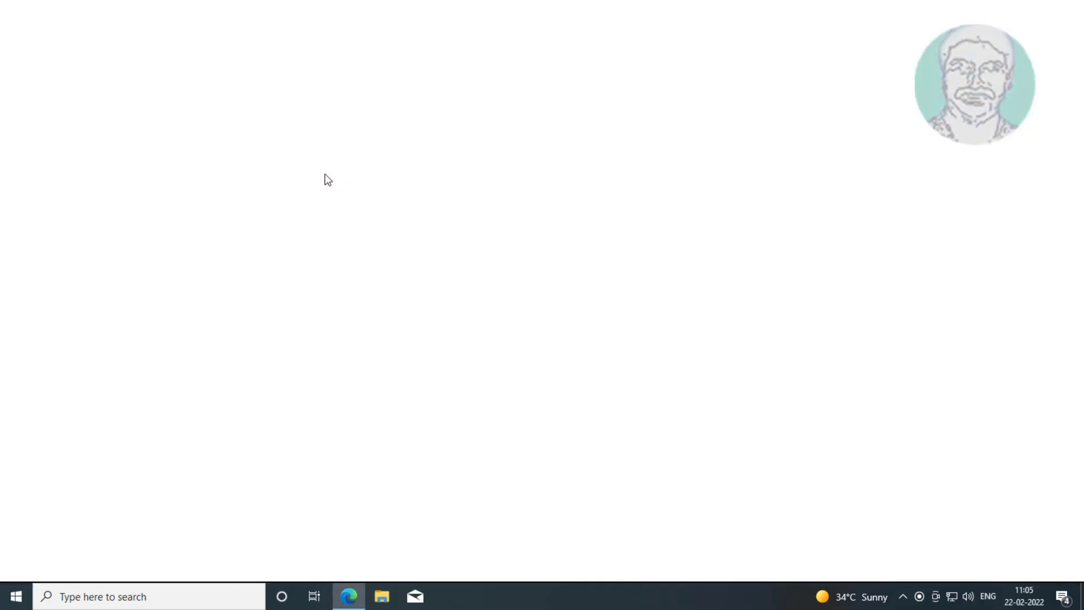
# Step: Search Bing for 'windows 10 download' and open Microsoft's Download Windows 10 result
pyautogui.click(349, 596)
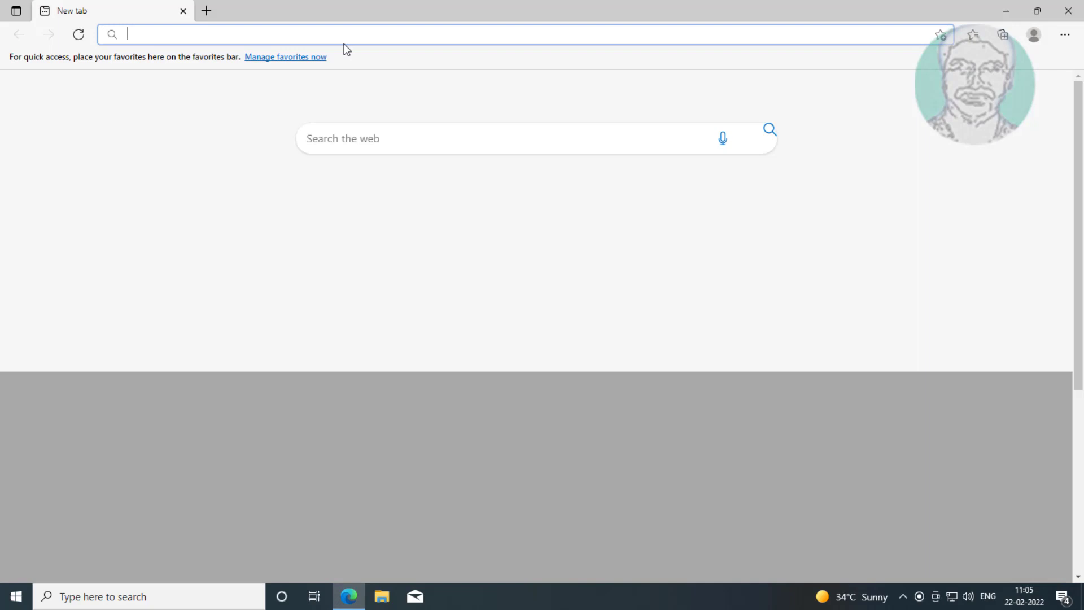
pyautogui.write('windows 10 text')
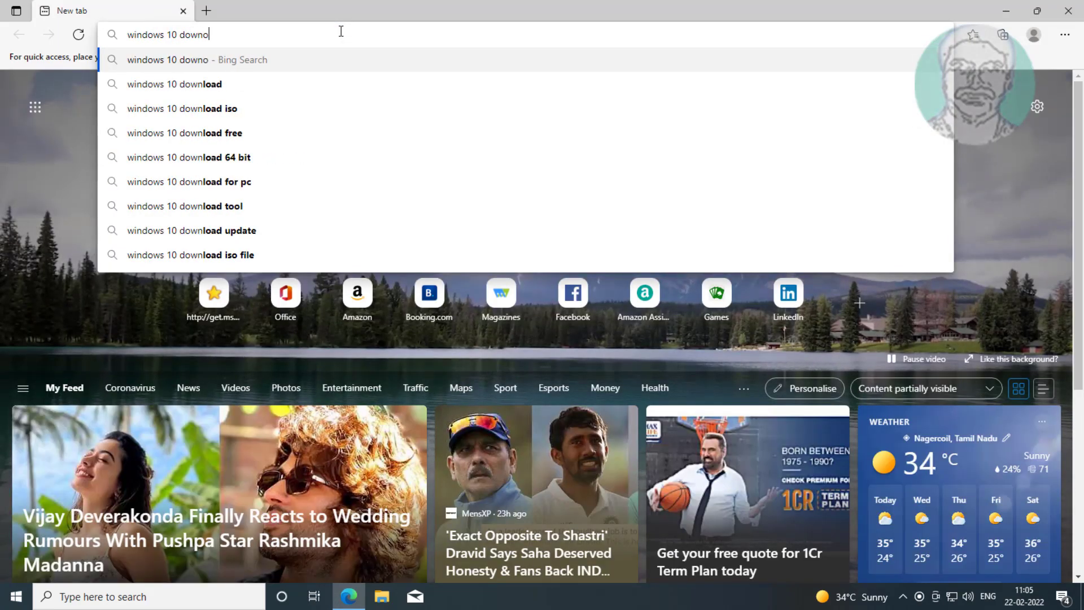
pyautogui.click(175, 84)
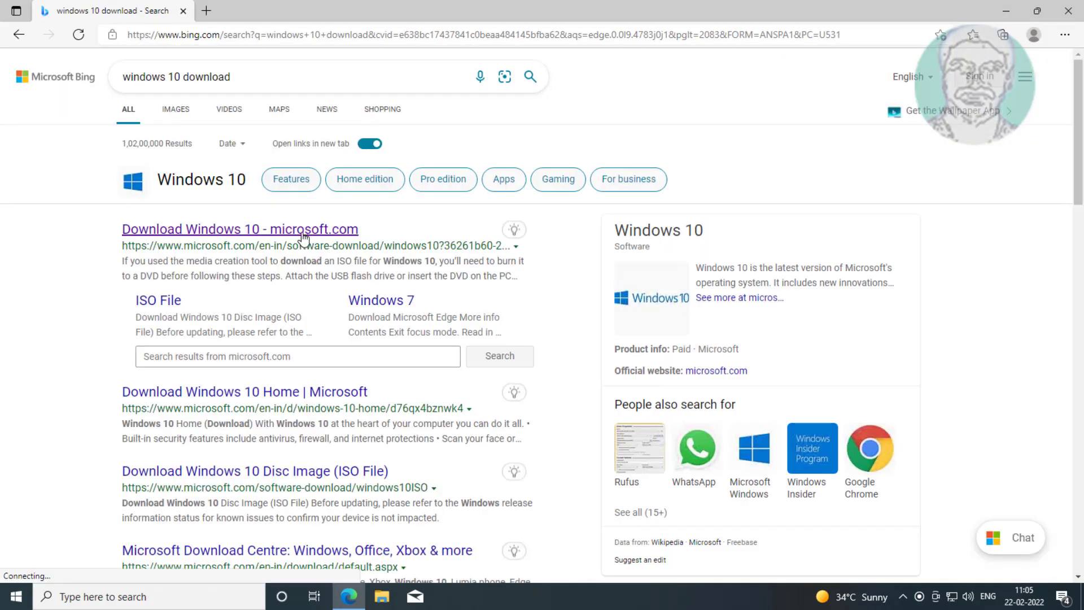
pyautogui.click(239, 229)
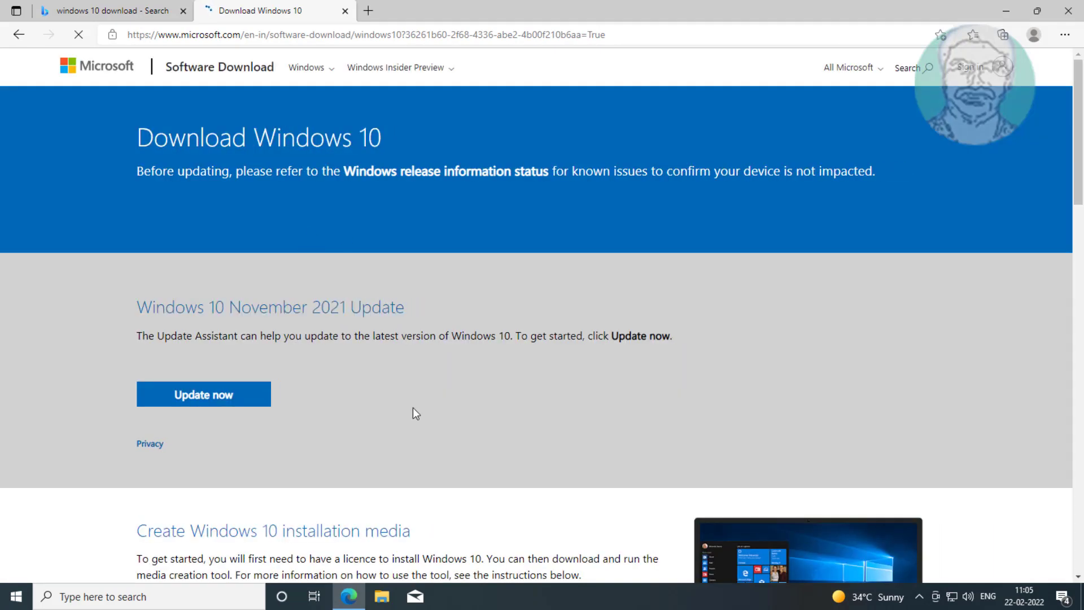
# Step: Download the media creation tool and run MediaCreationTool21H2.exe from the Downloads panel
pyautogui.scroll(-3)
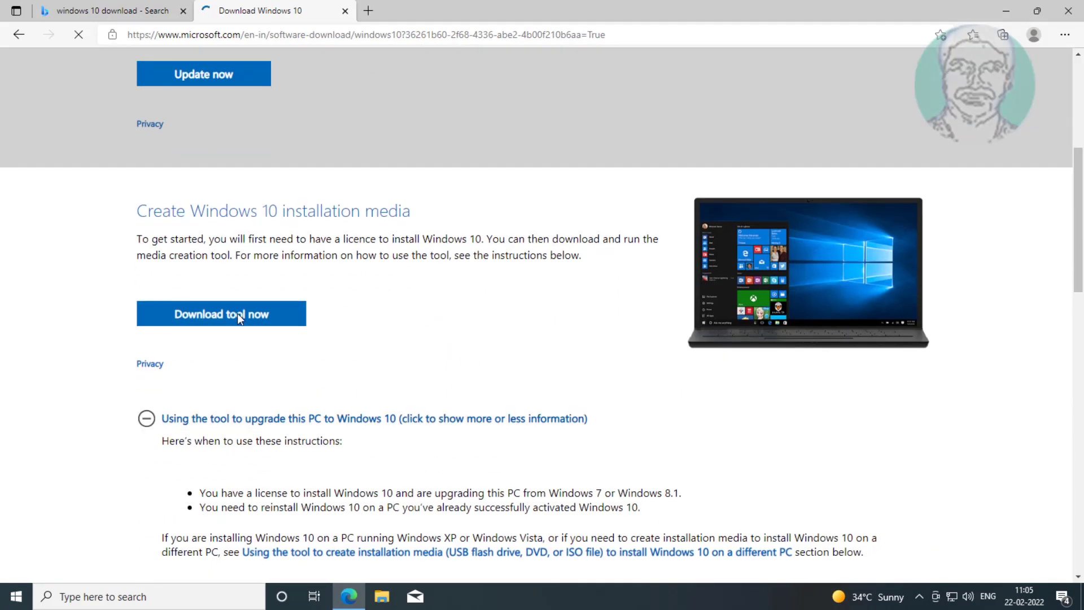
pyautogui.click(221, 312)
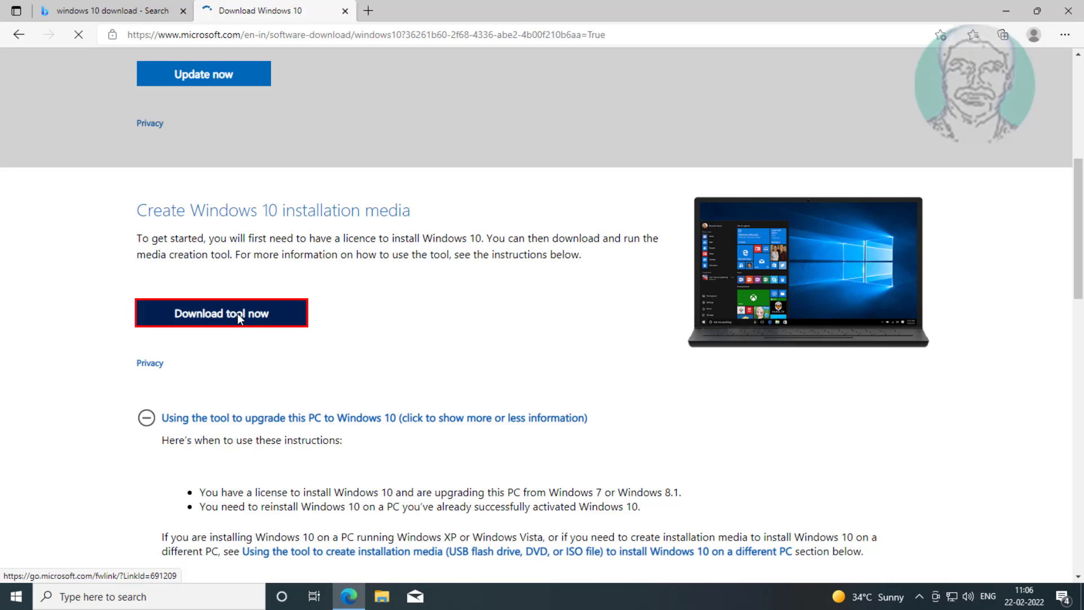
pyautogui.click(221, 313)
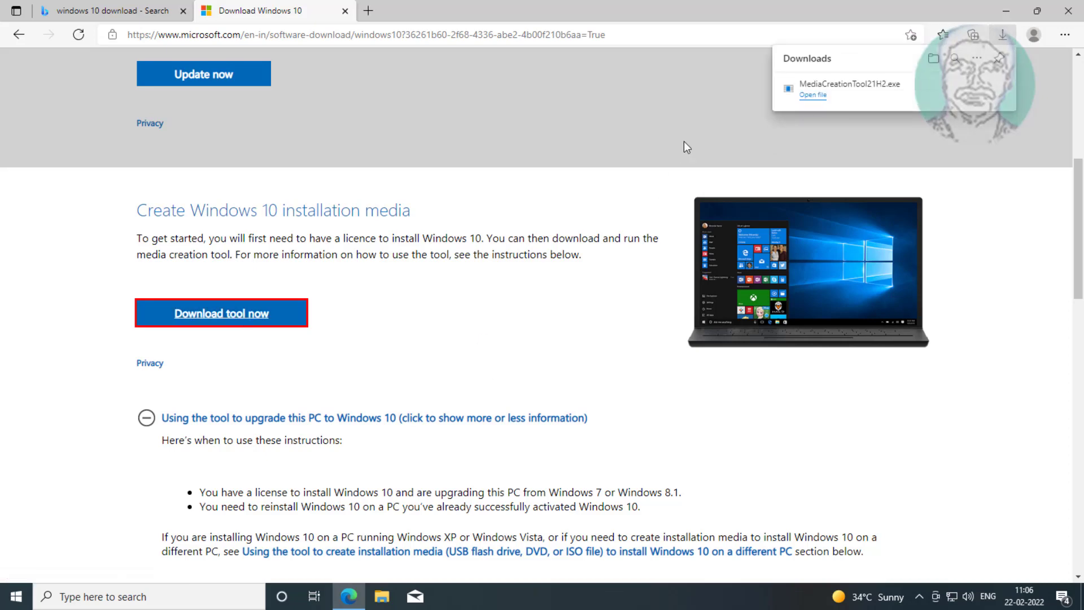
pyautogui.moveTo(712, 142)
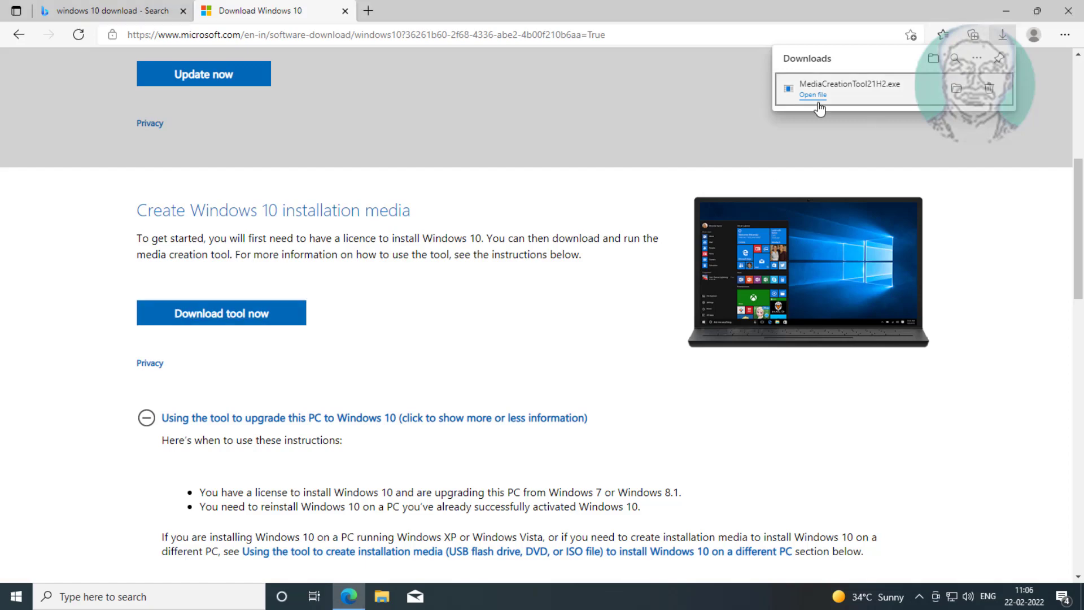
pyautogui.click(812, 95)
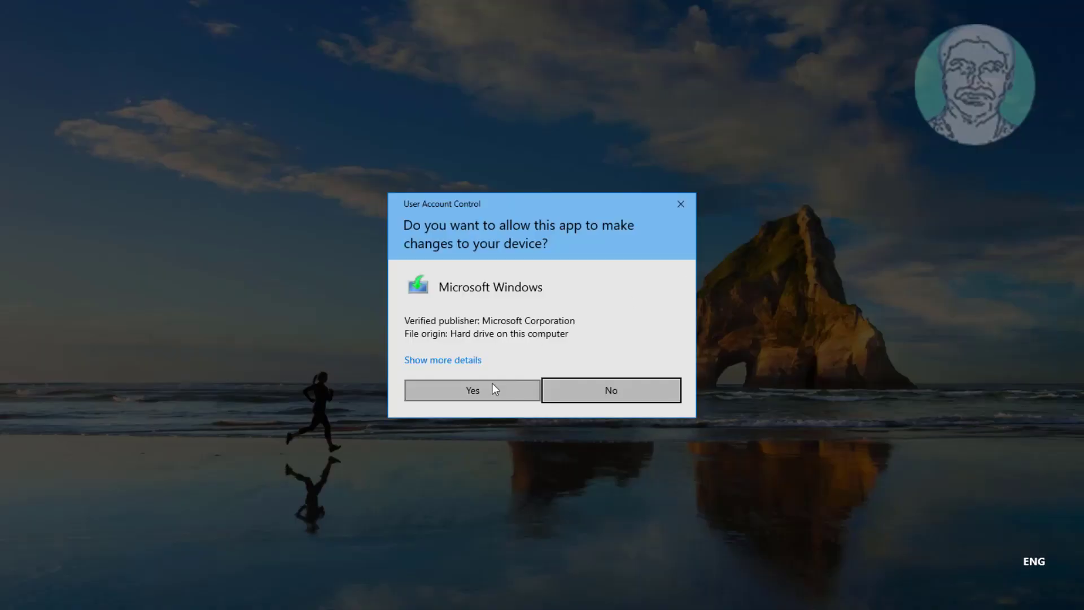
# Step: Allow the tool to make changes, accept the license terms and continue with 'Upgrade this PC now'
pyautogui.click(472, 390)
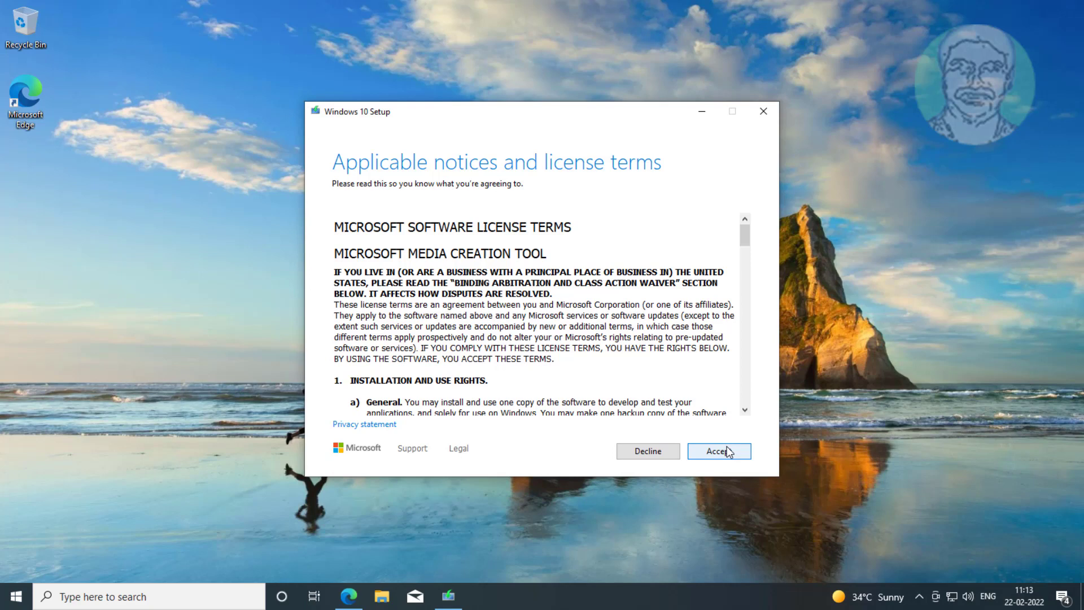
pyautogui.click(718, 450)
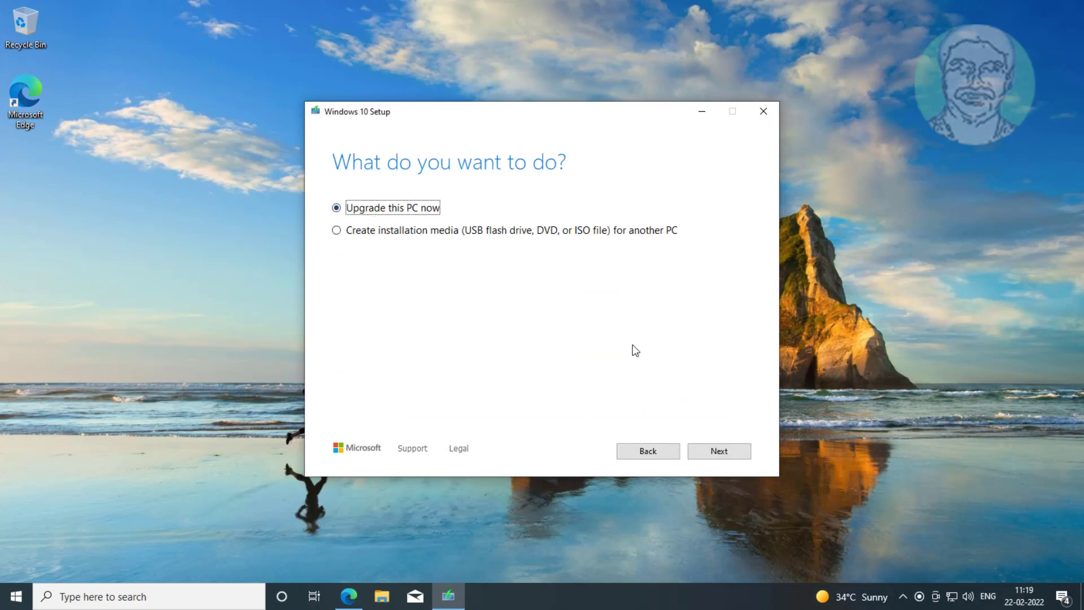
pyautogui.click(718, 450)
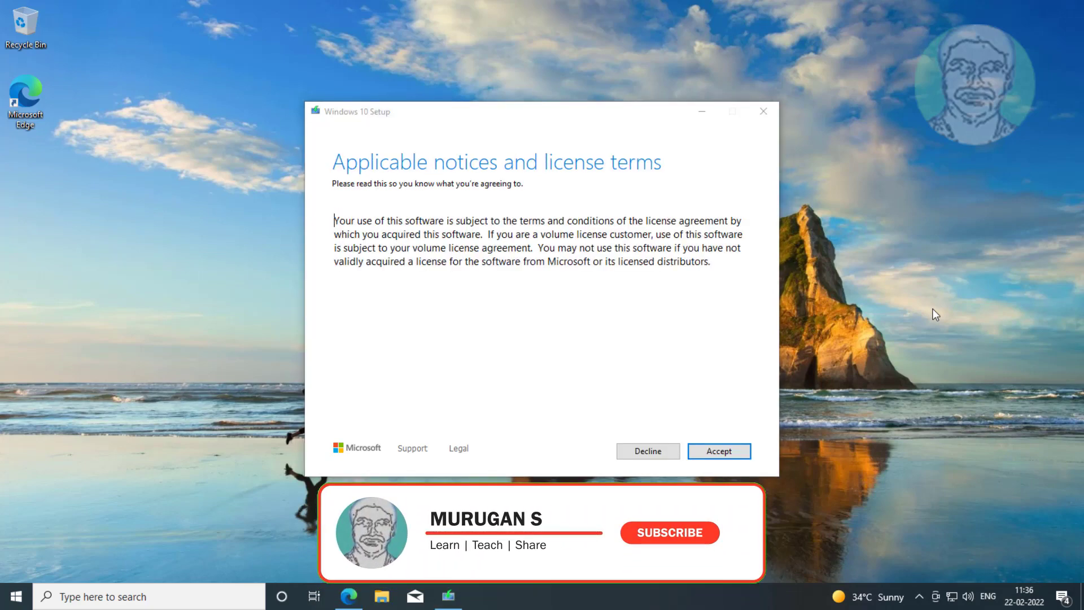
# Step: Accept the notices and license terms and keep personal files and apps for Windows 10 Pro
pyautogui.click(667, 531)
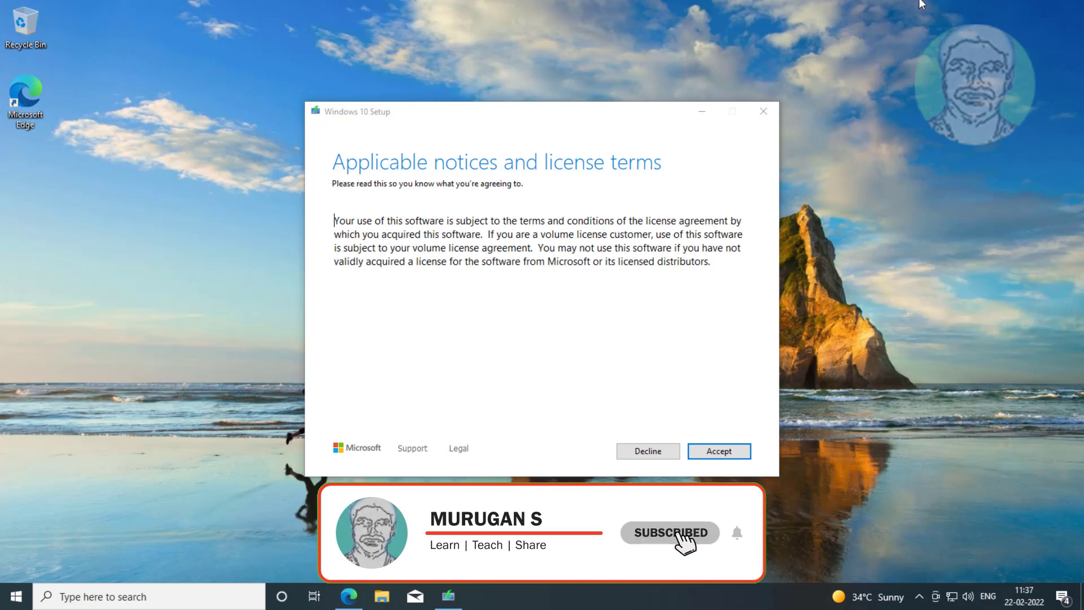
pyautogui.click(718, 450)
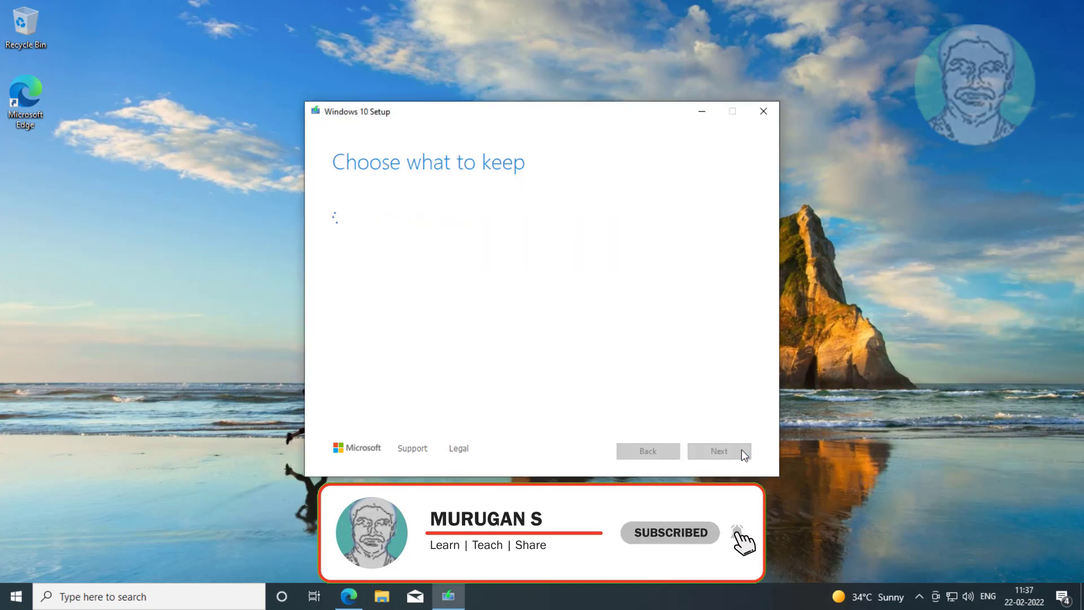
pyautogui.click(718, 450)
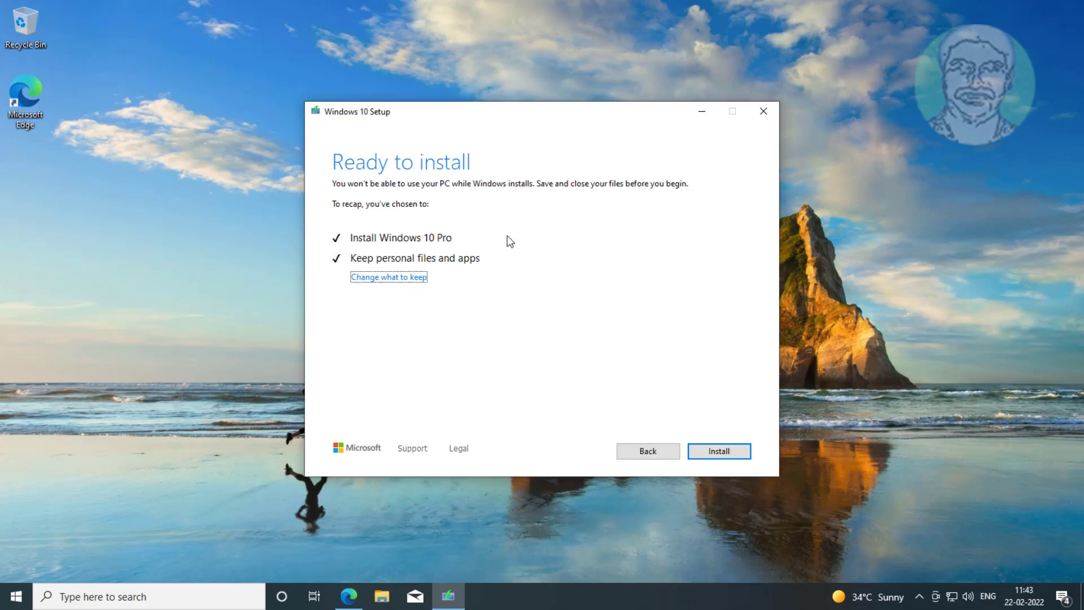
pyautogui.moveTo(524, 277)
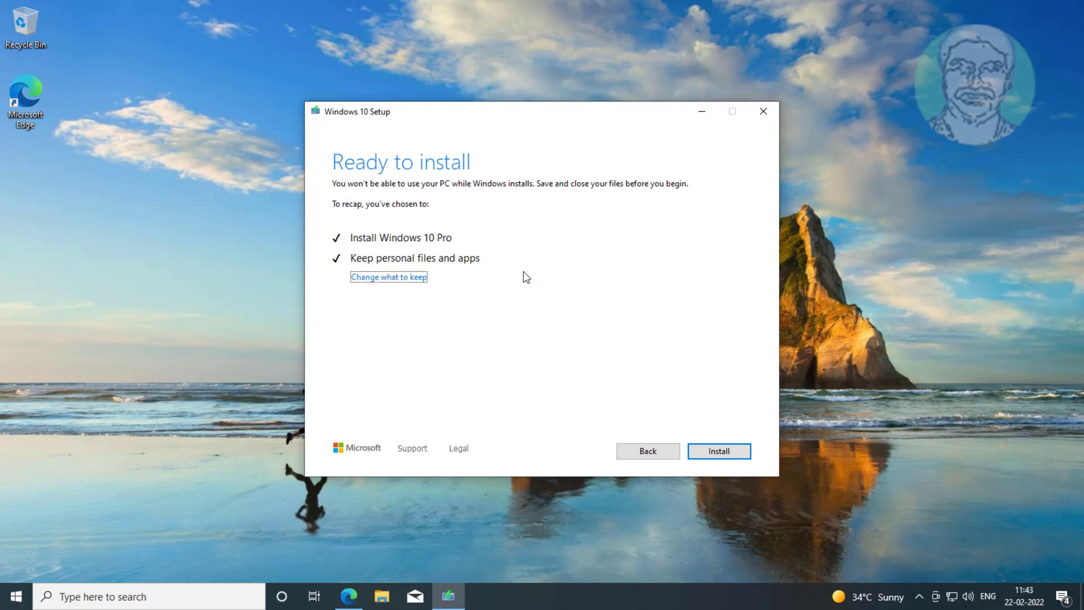
# Step: Start installing Windows 10 Pro from the Ready to install screen, keeping files and apps
pyautogui.click(718, 450)
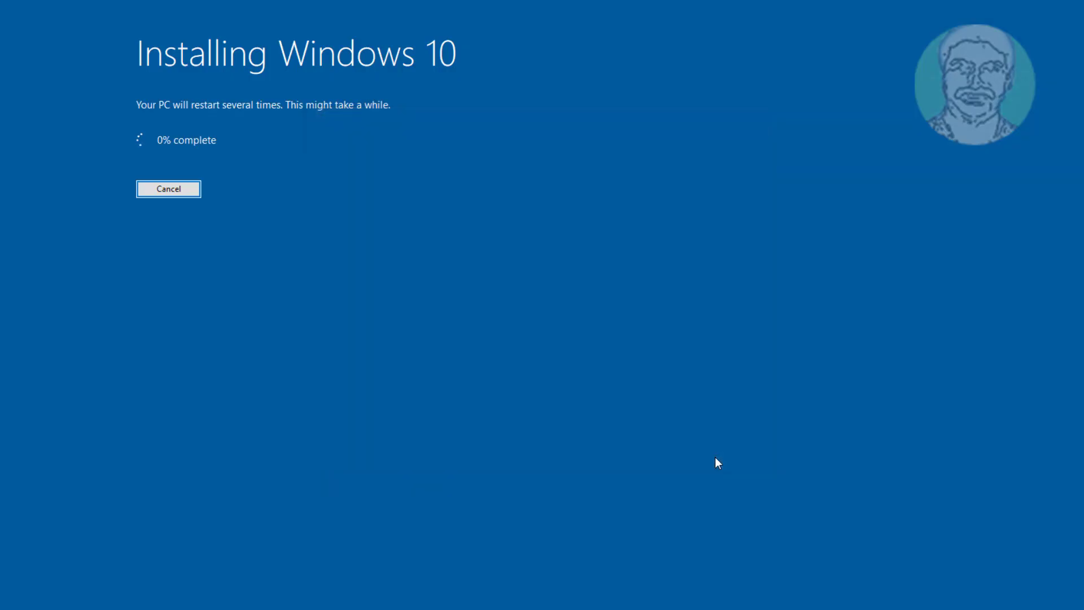
pyautogui.moveTo(1052, 380)
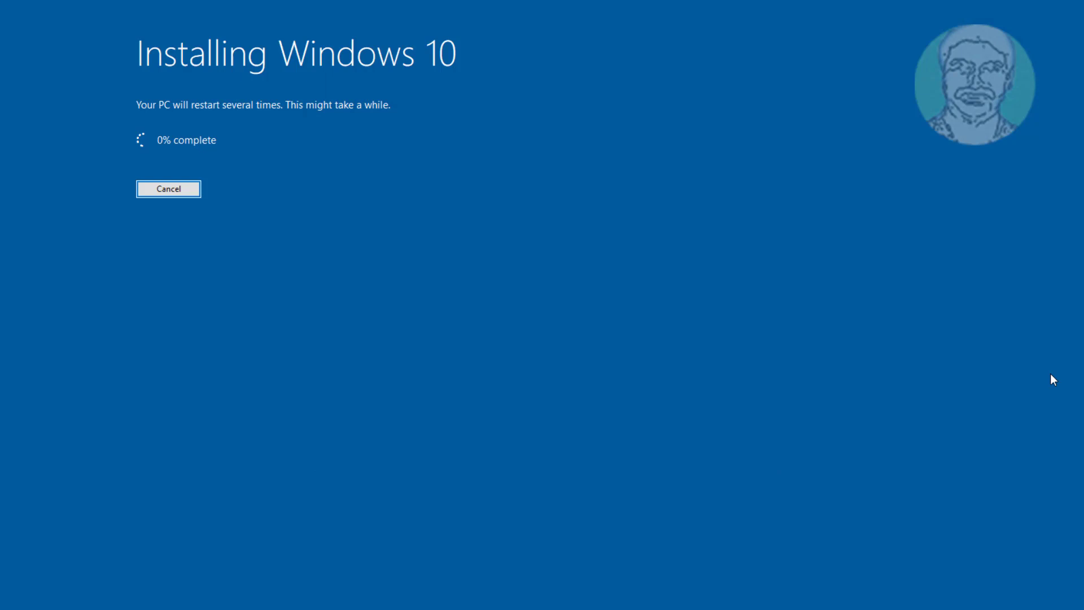